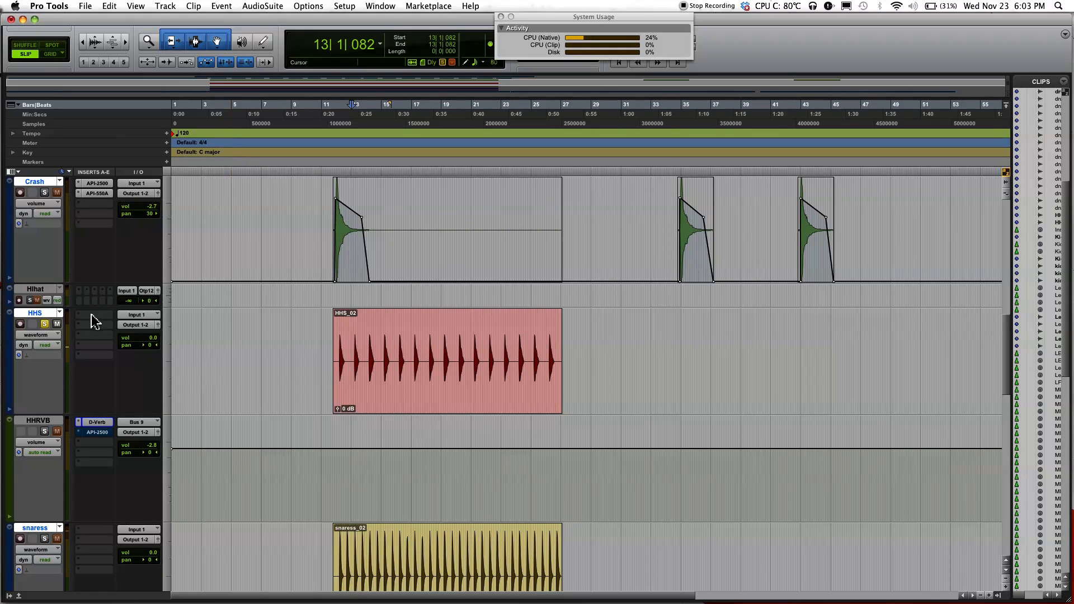
# Step: Insert a mono D-Verb on the HHS track and reposition its settings window
pyautogui.click(93, 320)
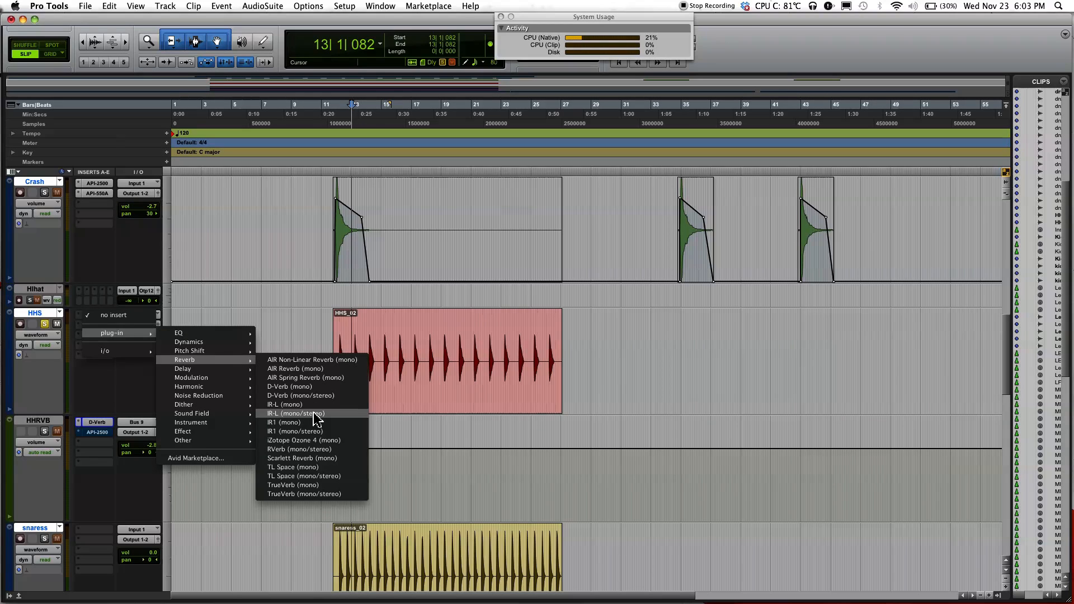
pyautogui.moveTo(305, 389)
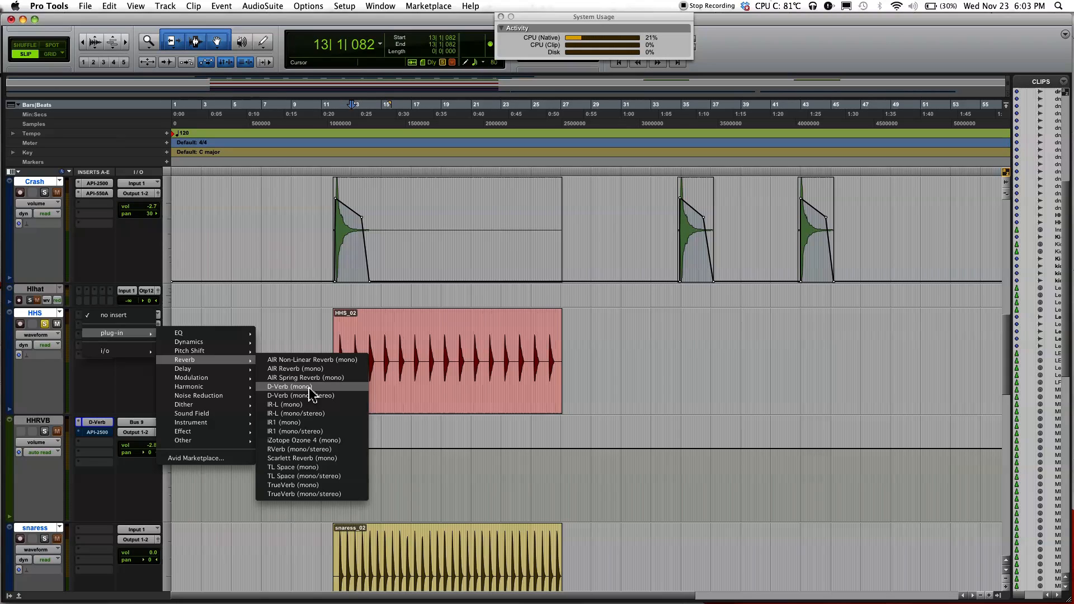
pyautogui.click(287, 385)
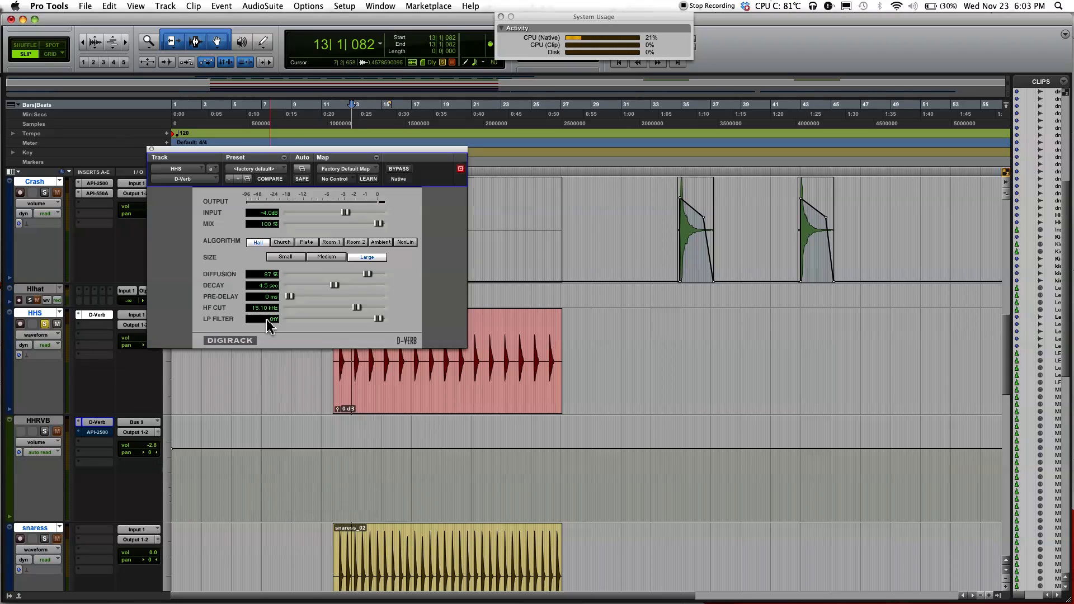
pyautogui.moveTo(305, 150); pyautogui.dragTo(287, 141)
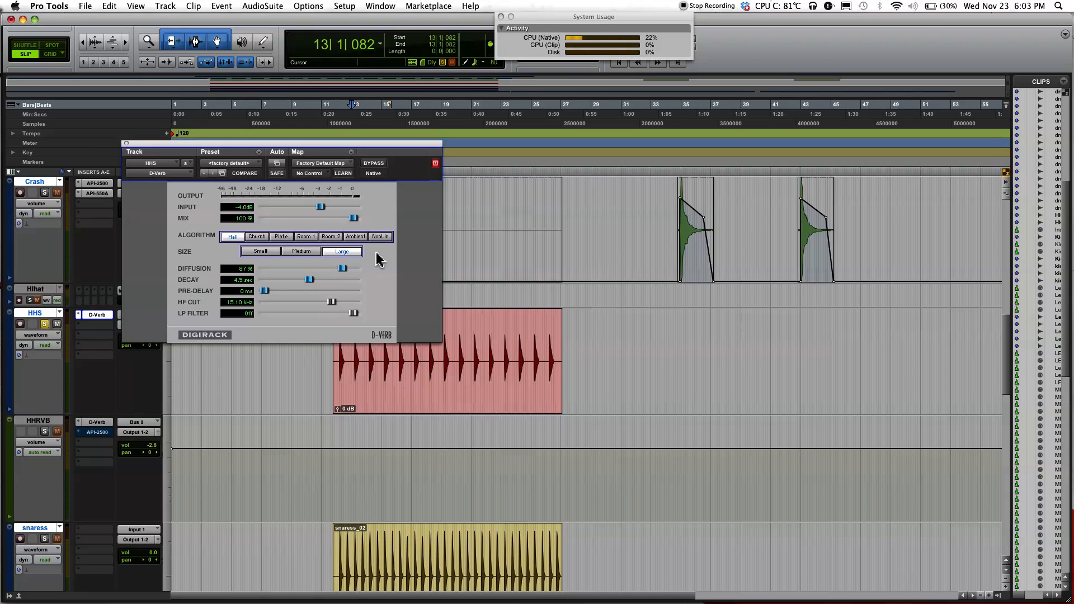
pyautogui.moveTo(265, 266)
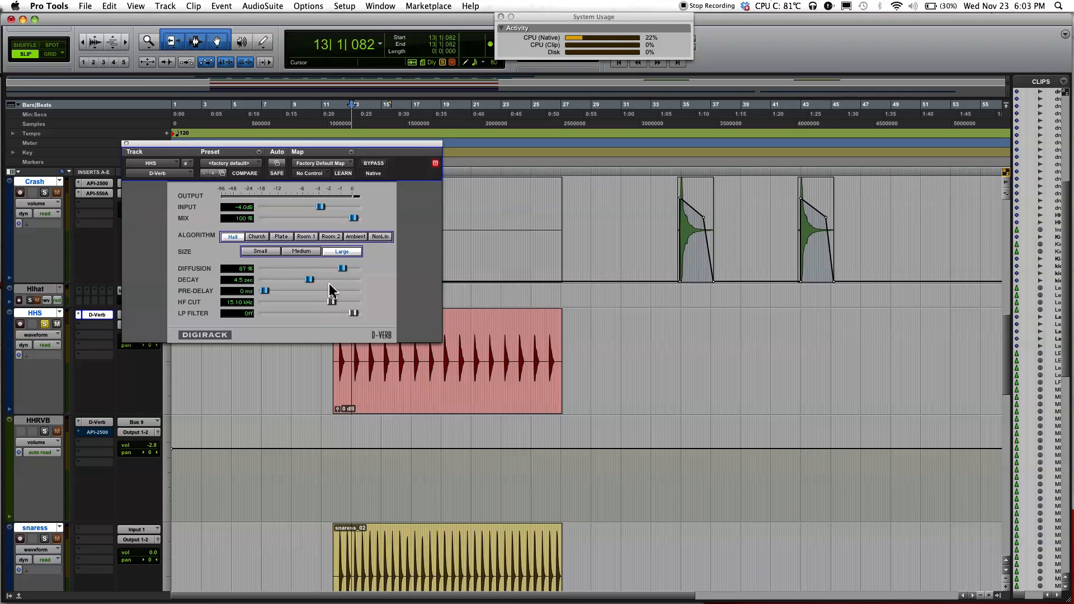
pyautogui.moveTo(213, 314)
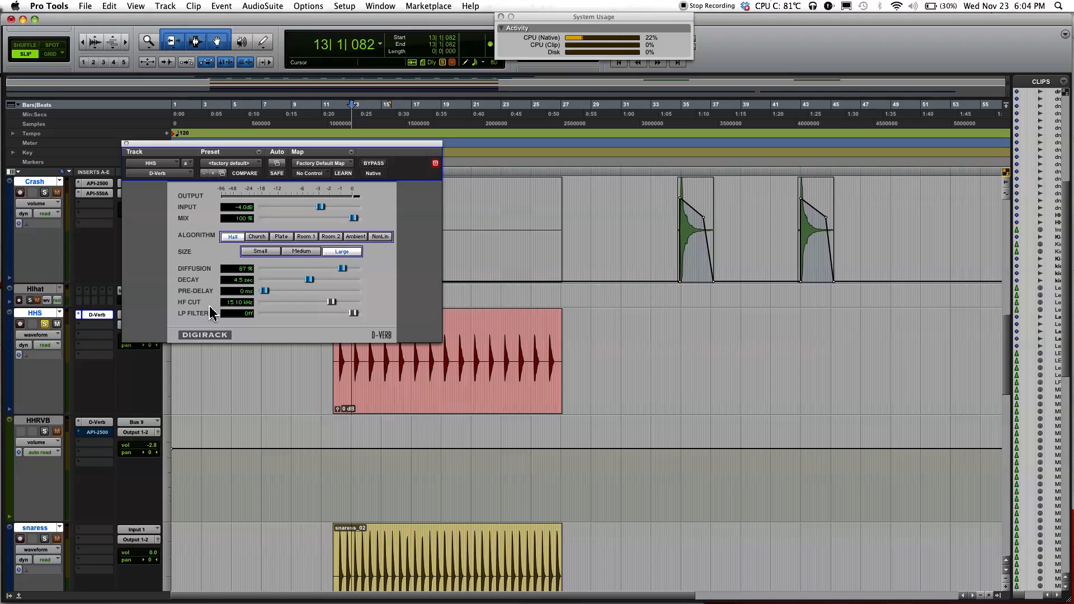
pyautogui.moveTo(342, 309)
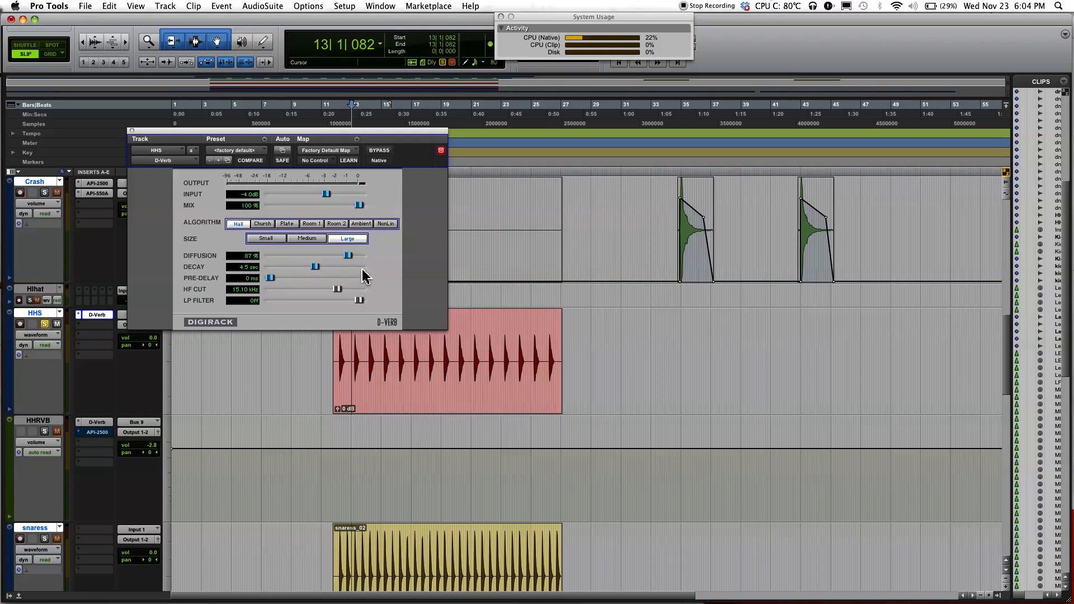
pyautogui.moveTo(333, 135)
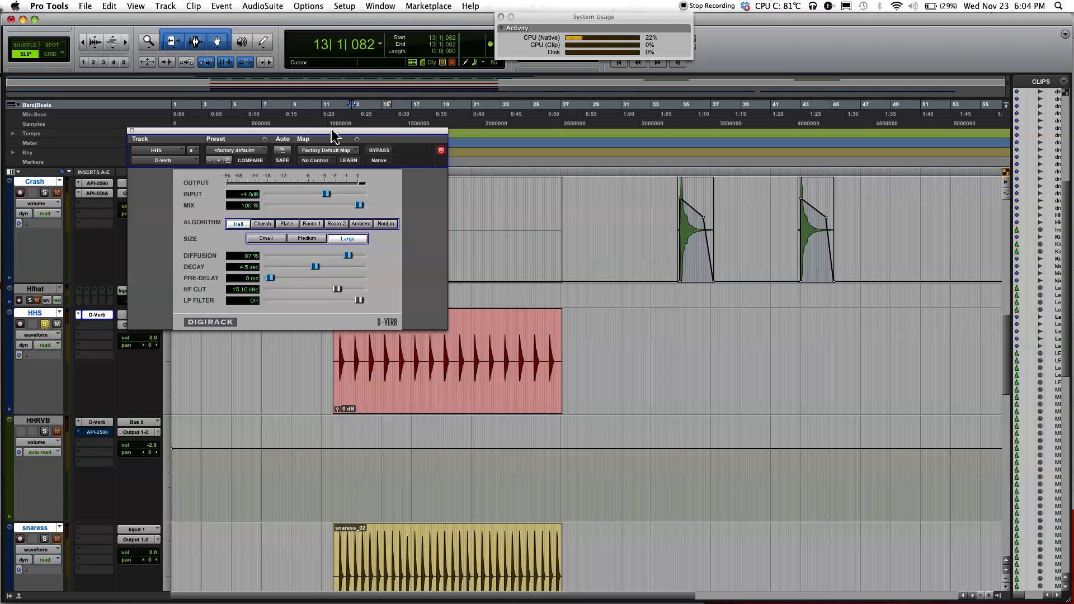
pyautogui.moveTo(388, 230)
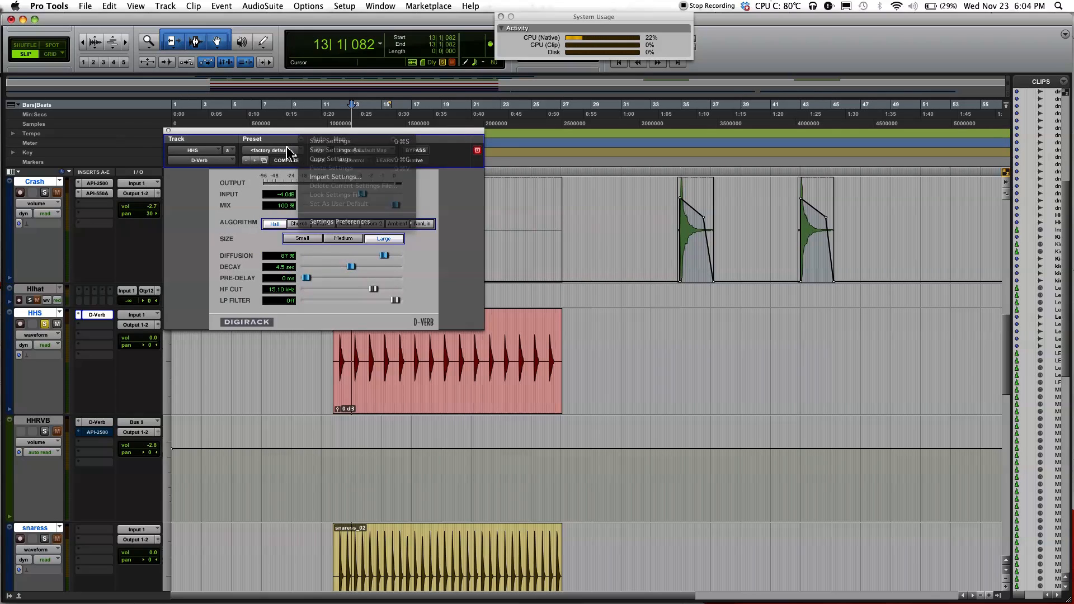
# Step: Browse the D-Verb factory preset list, keeping the default preset on HHS
pyautogui.click(269, 150)
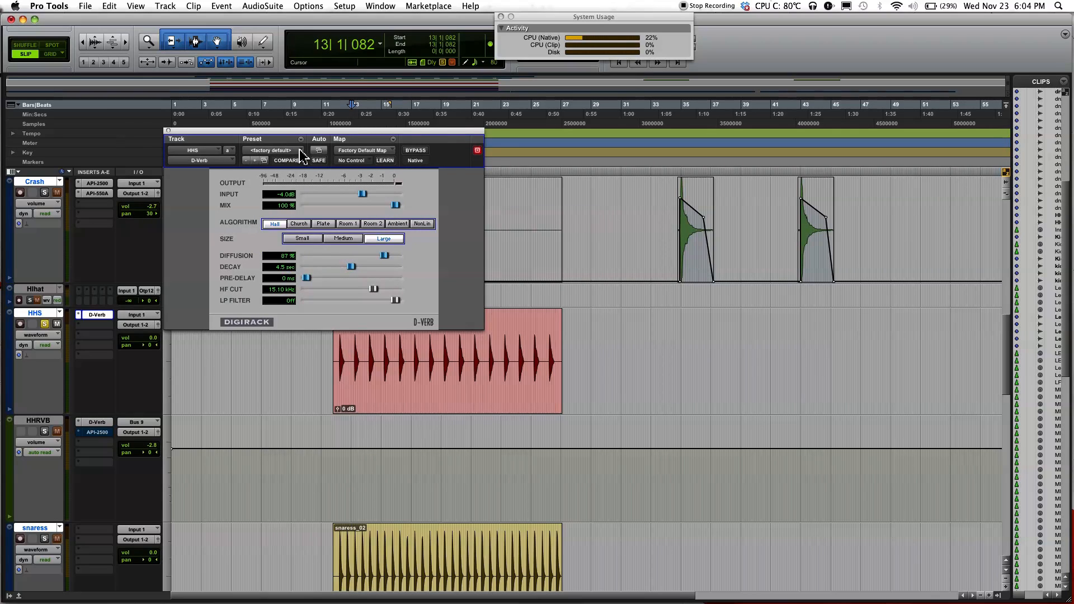
pyautogui.click(270, 150)
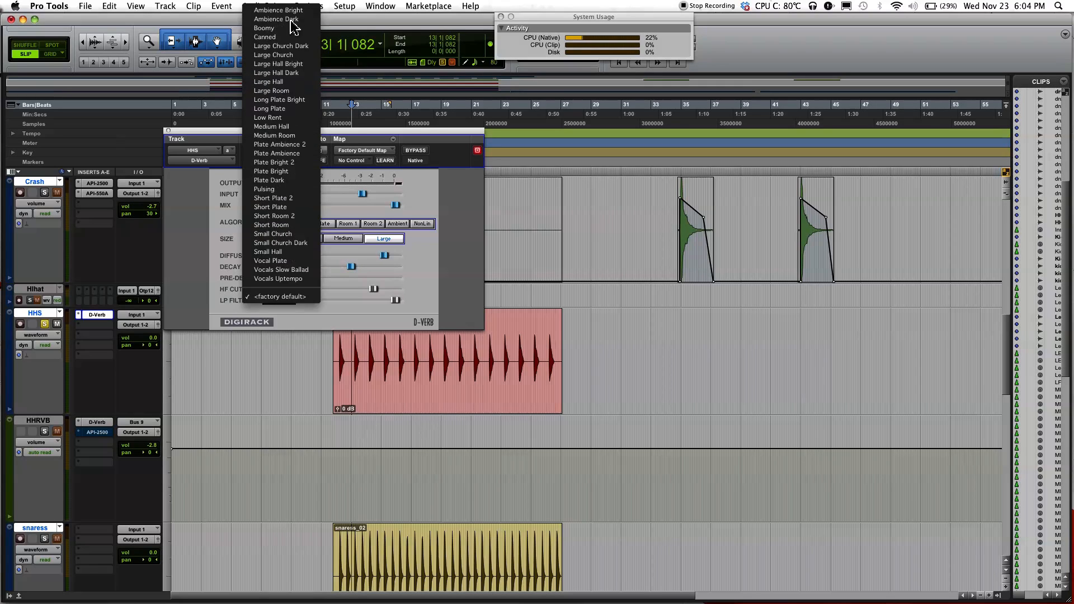
pyautogui.moveTo(281, 269)
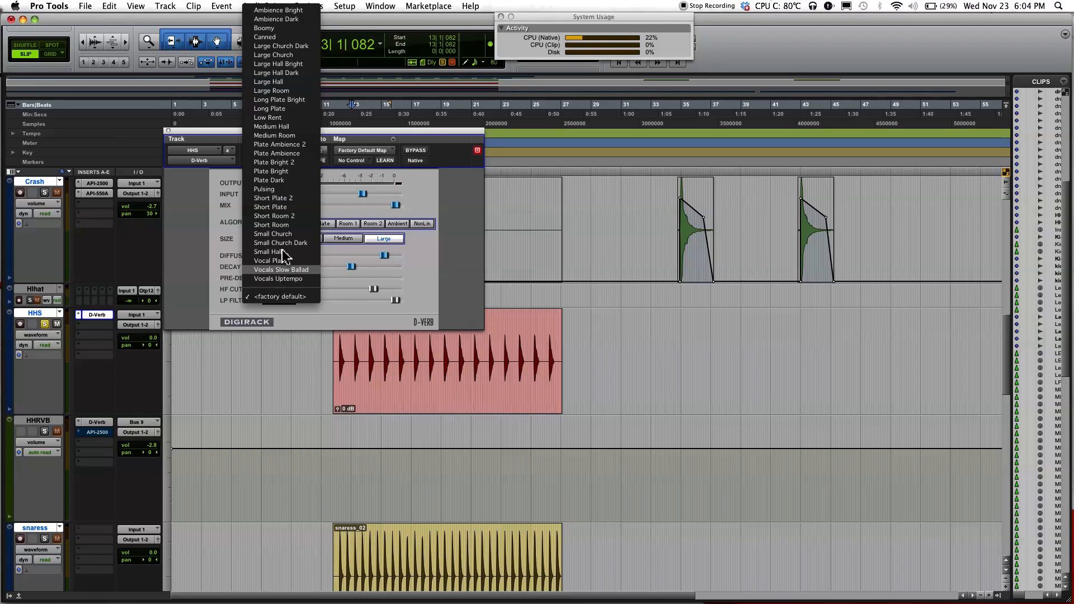
pyautogui.moveTo(281, 189)
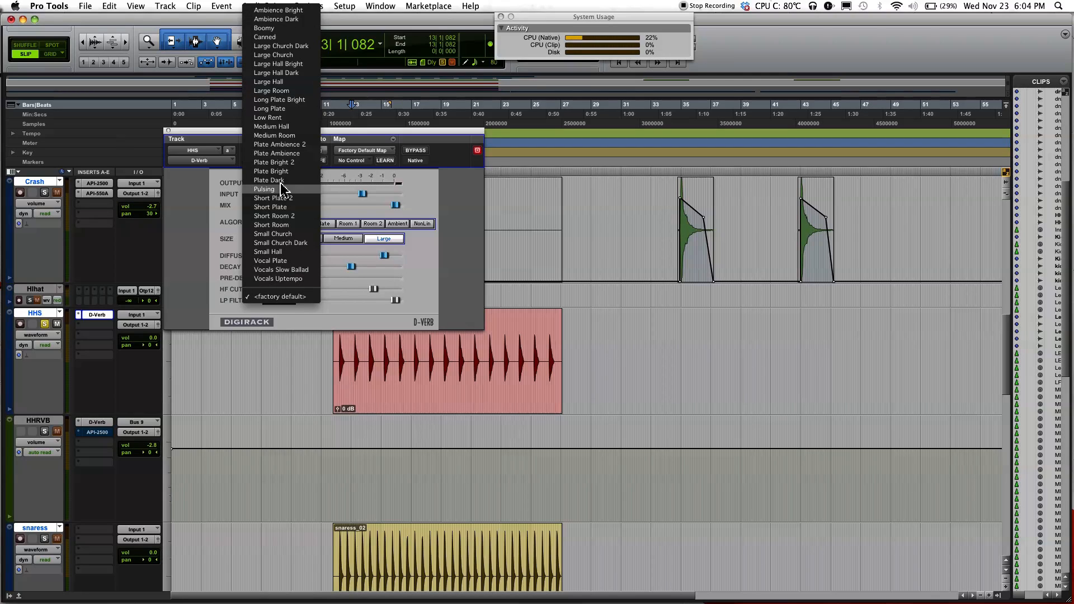
pyautogui.moveTo(279, 46)
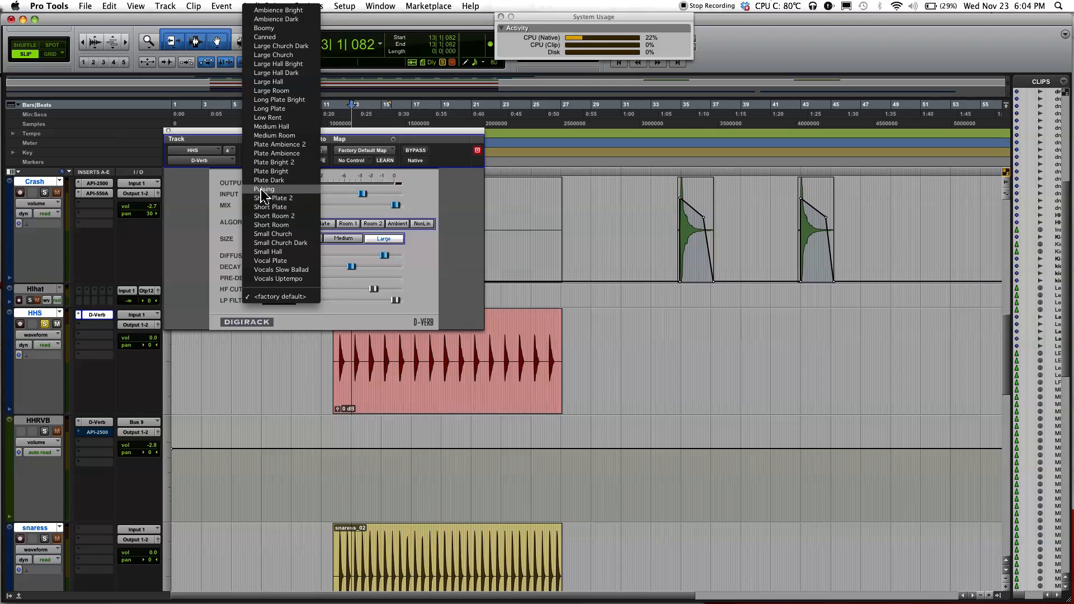
pyautogui.moveTo(288, 72)
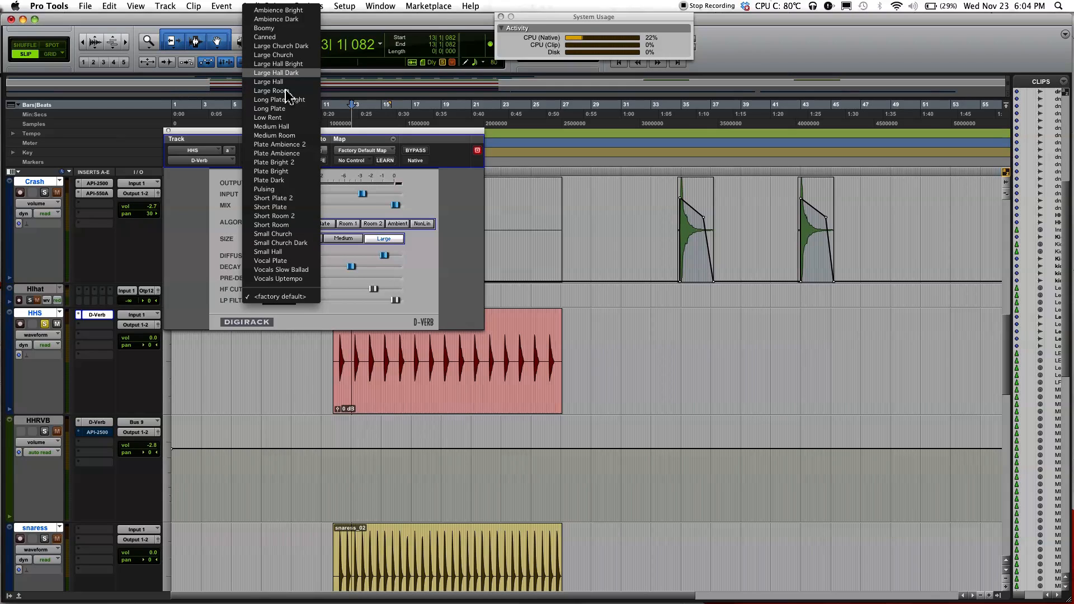
pyautogui.moveTo(280, 99)
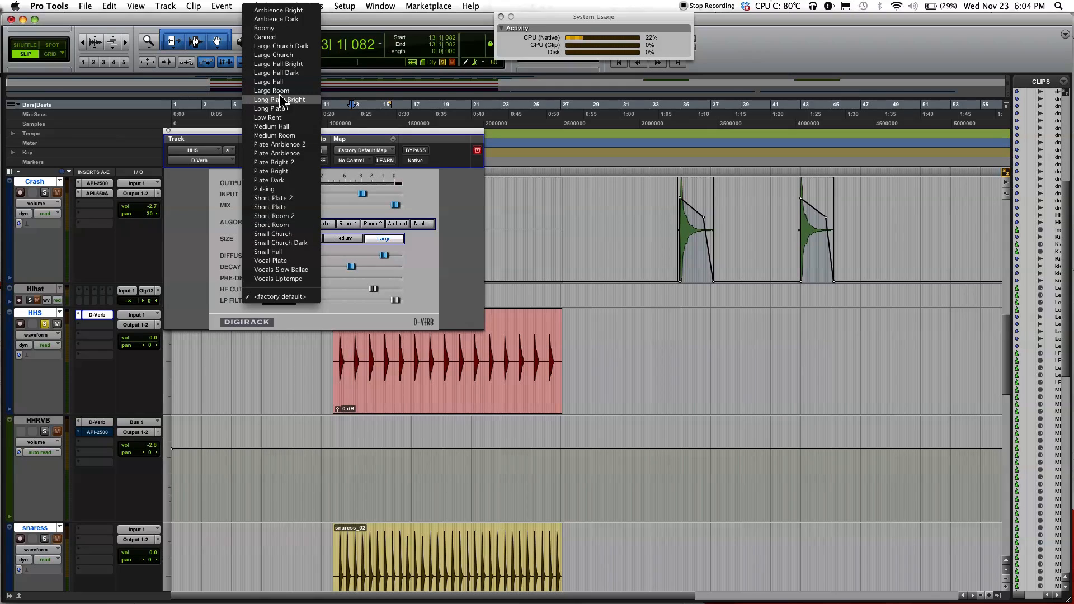
pyautogui.moveTo(274, 216)
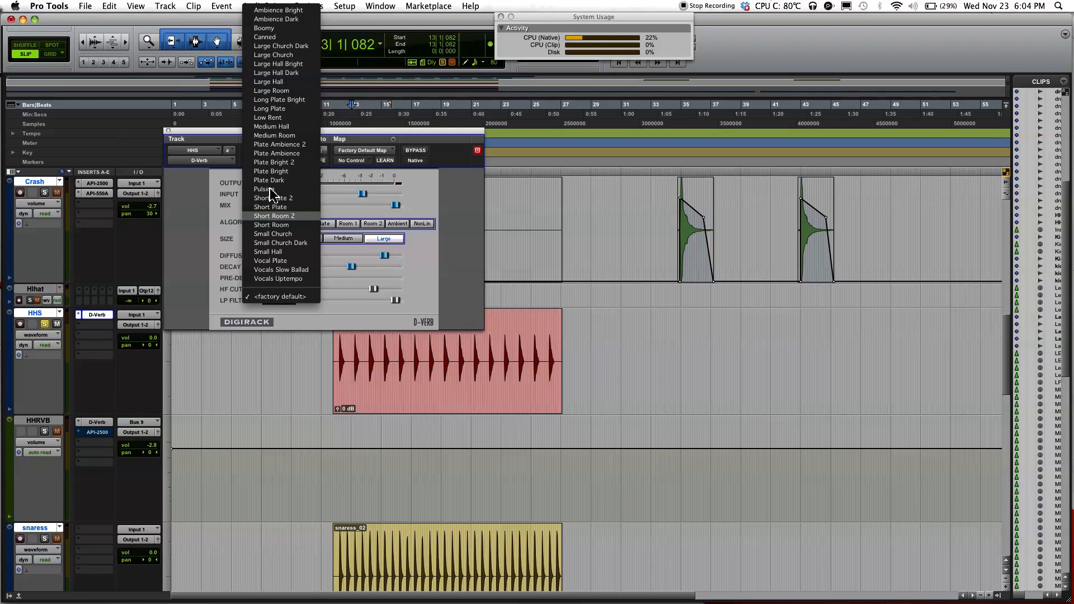
pyautogui.moveTo(274, 189)
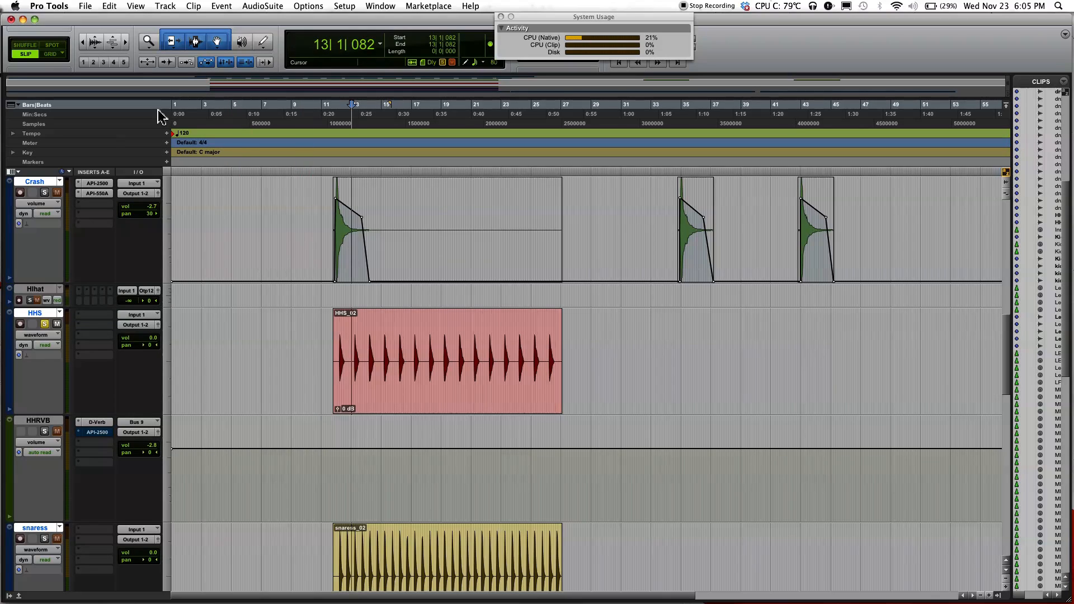
pyautogui.click(165, 6)
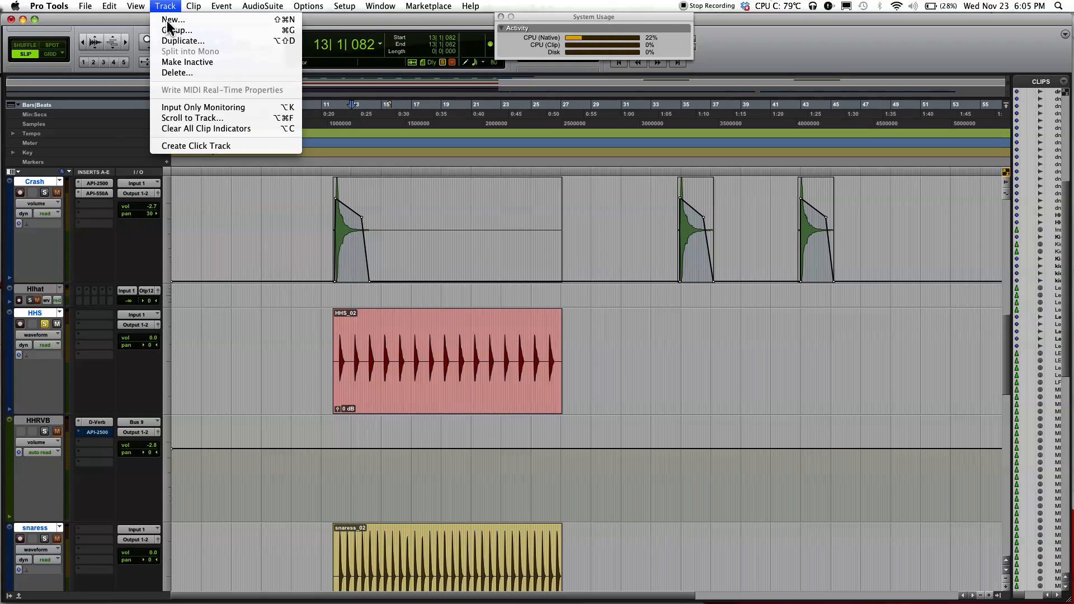
pyautogui.click(172, 19)
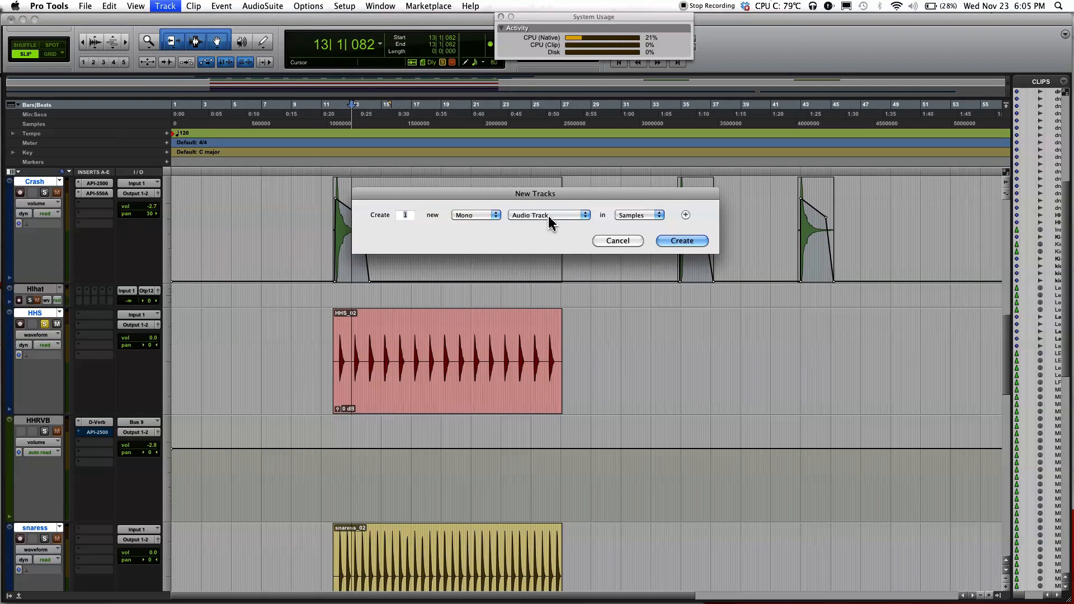
pyautogui.click(549, 215)
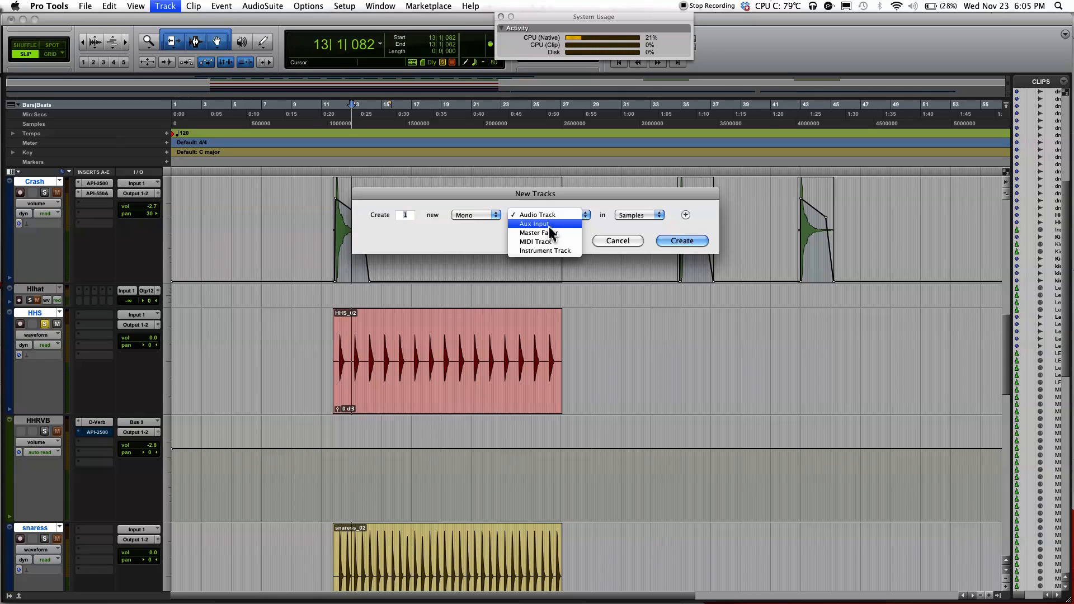
pyautogui.click(544, 224)
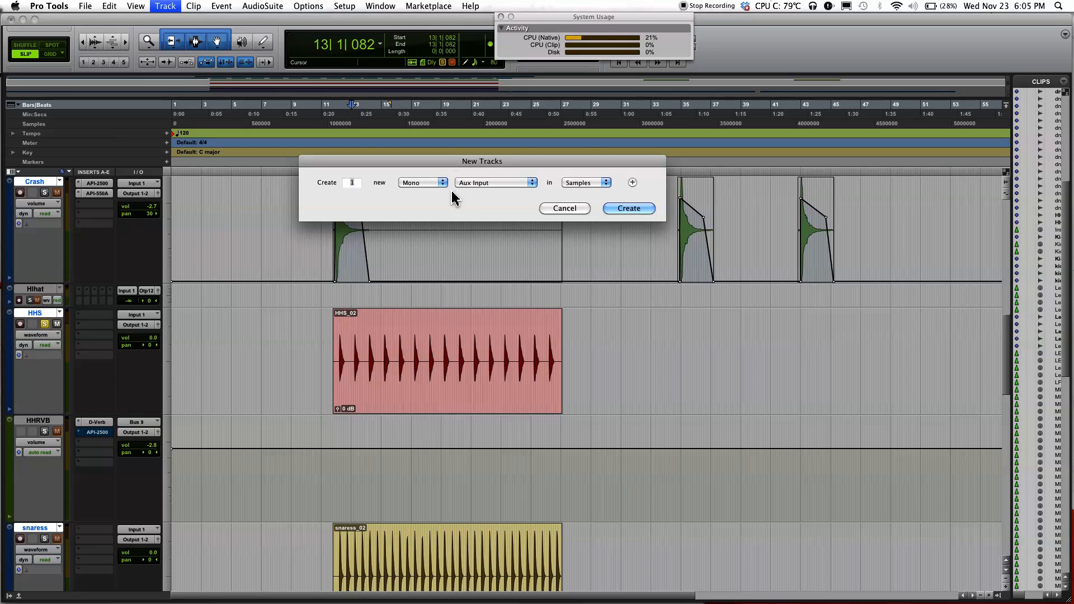
pyautogui.click(421, 182)
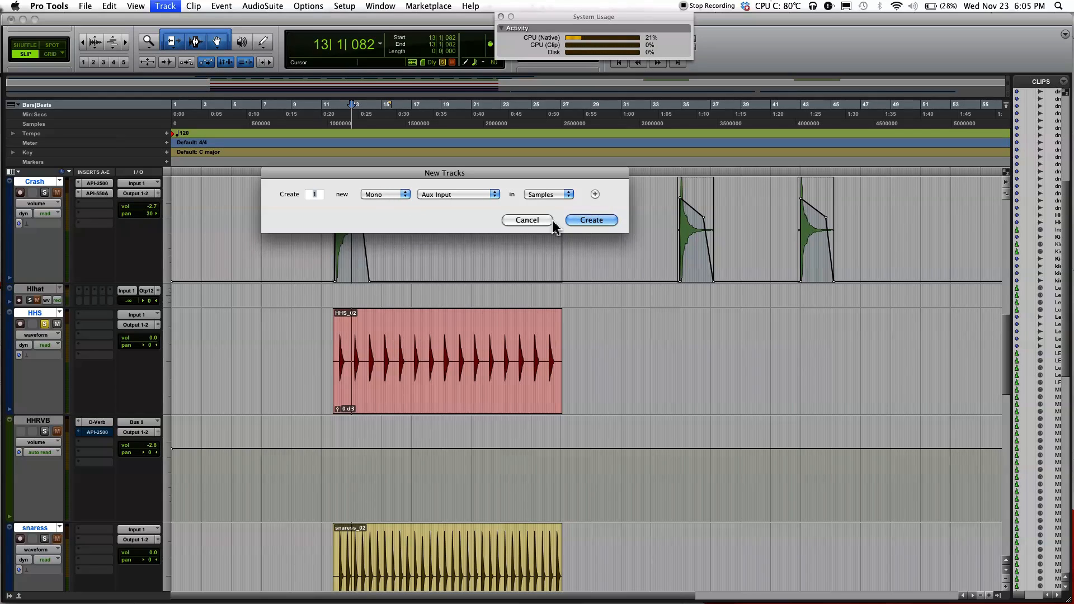
pyautogui.moveTo(591, 220)
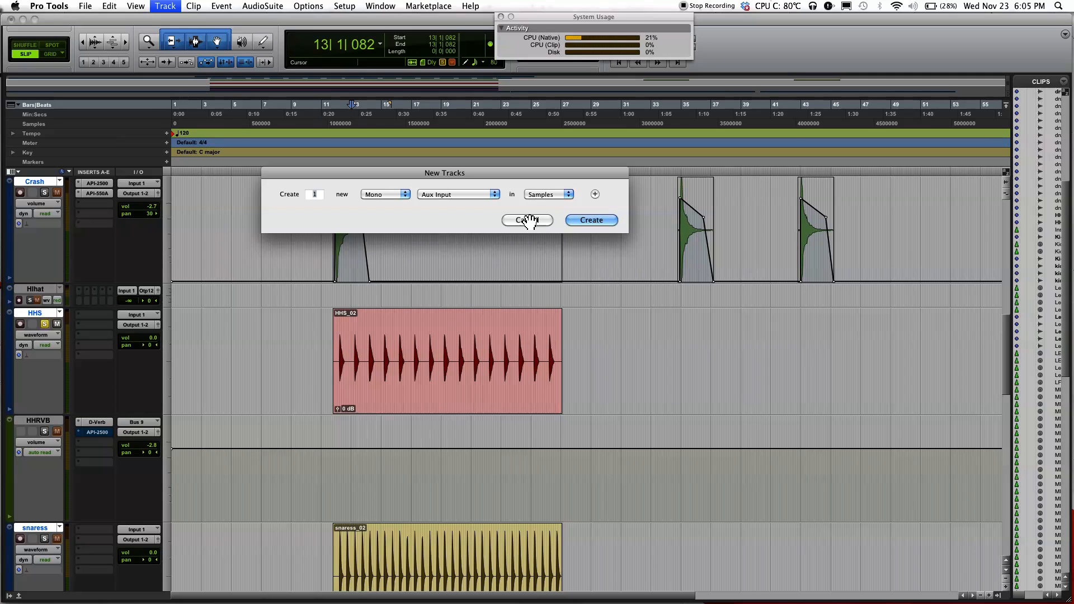
pyautogui.click(526, 220)
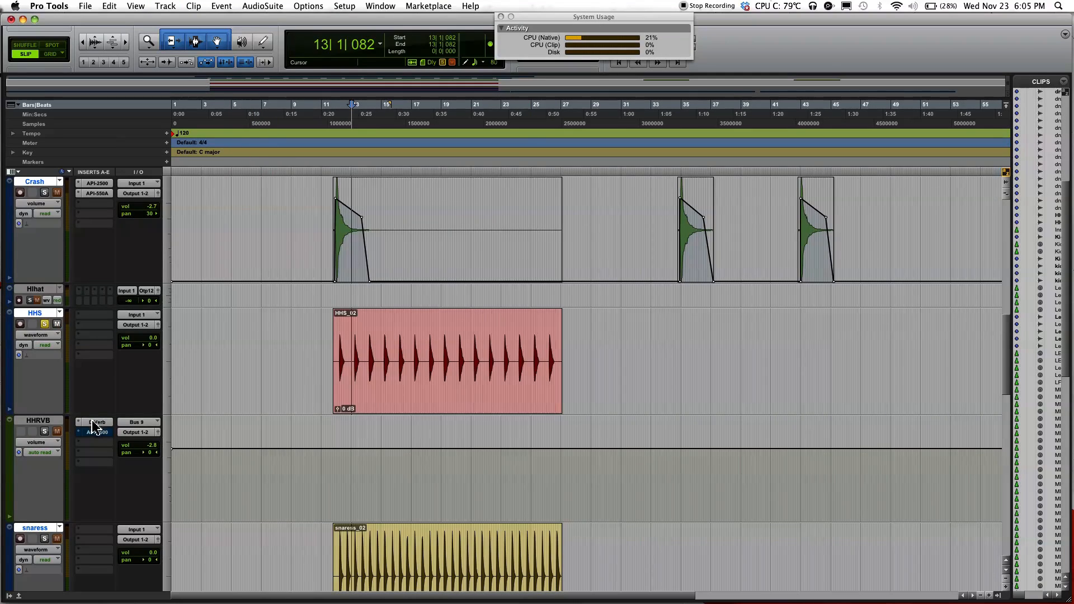
# Step: Check the HHRVB D-Verb settings, then switch from the Edit window to Mix
pyautogui.click(96, 422)
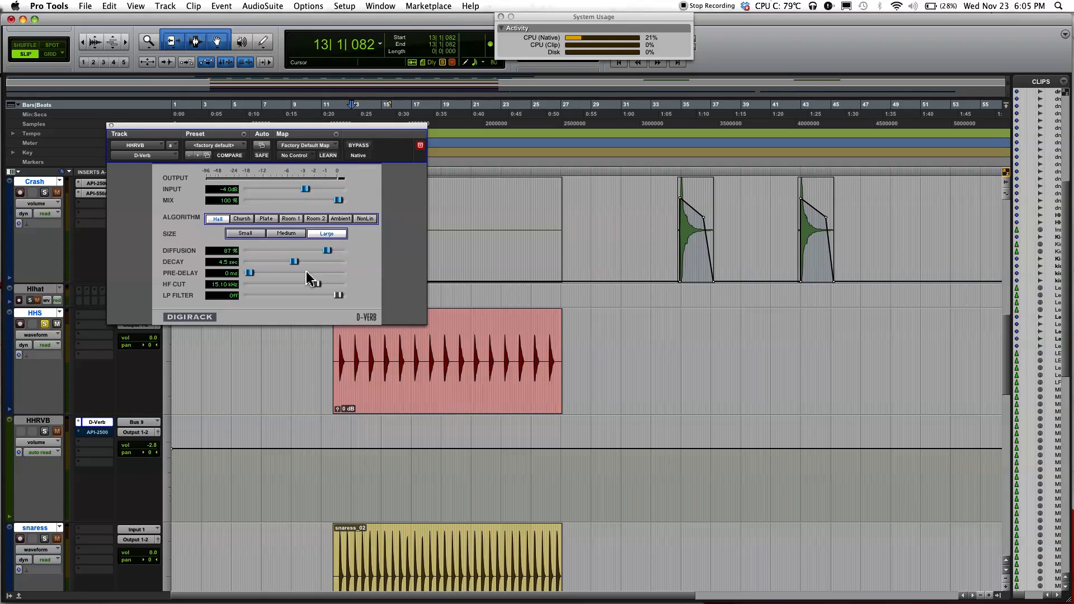
pyautogui.click(76, 422)
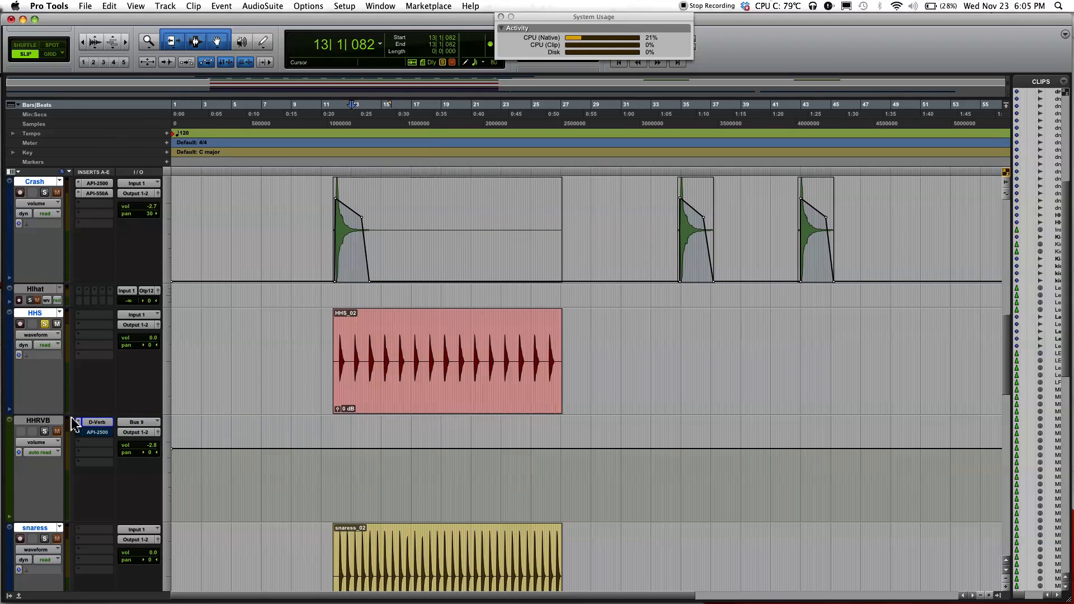
pyautogui.click(416, 230)
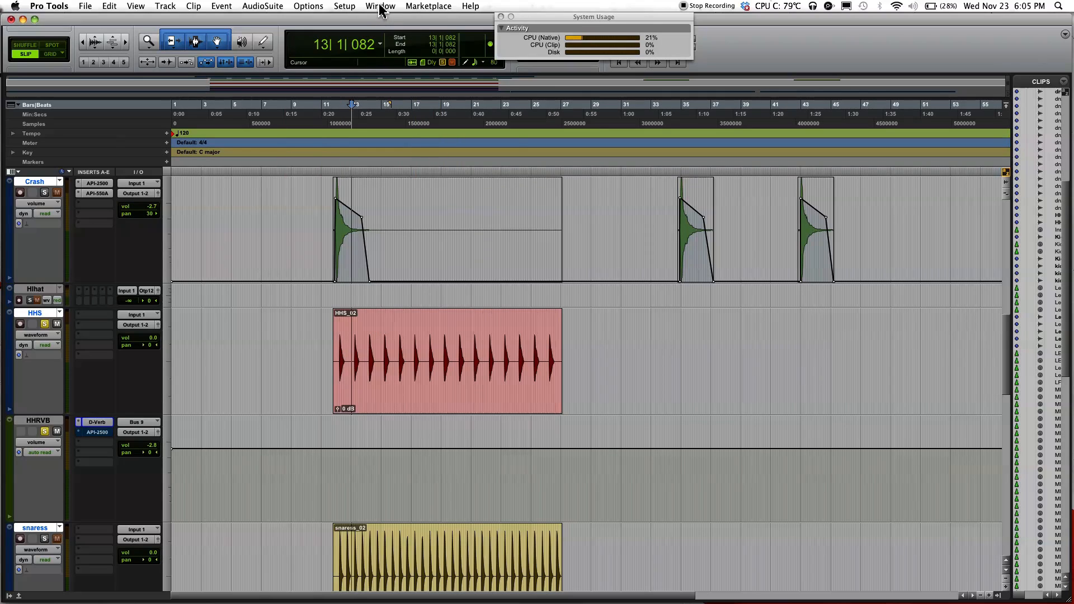
pyautogui.click(381, 6)
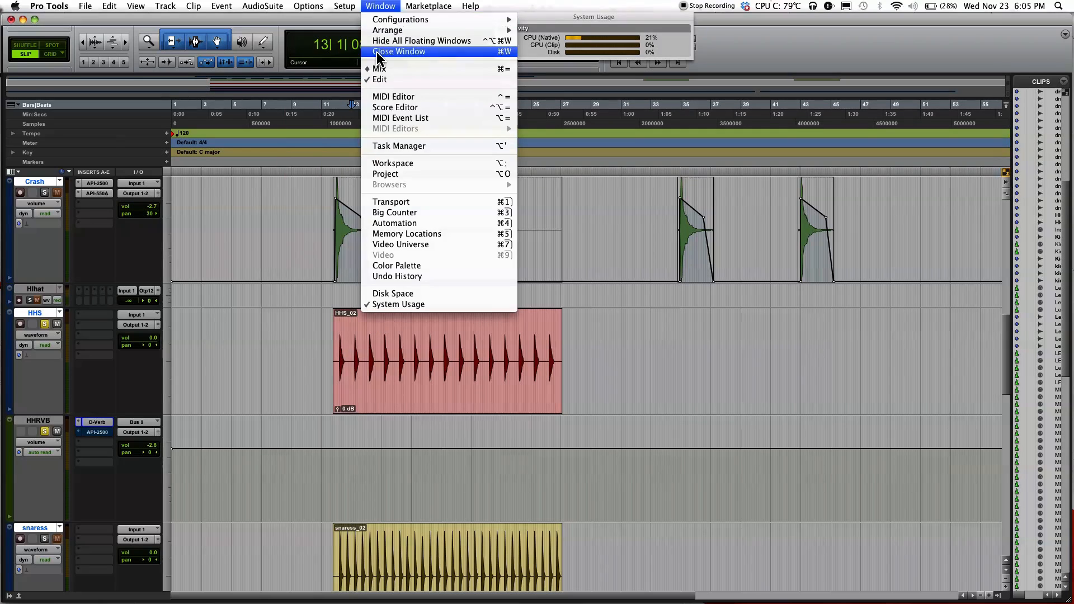
pyautogui.moveTo(380, 69)
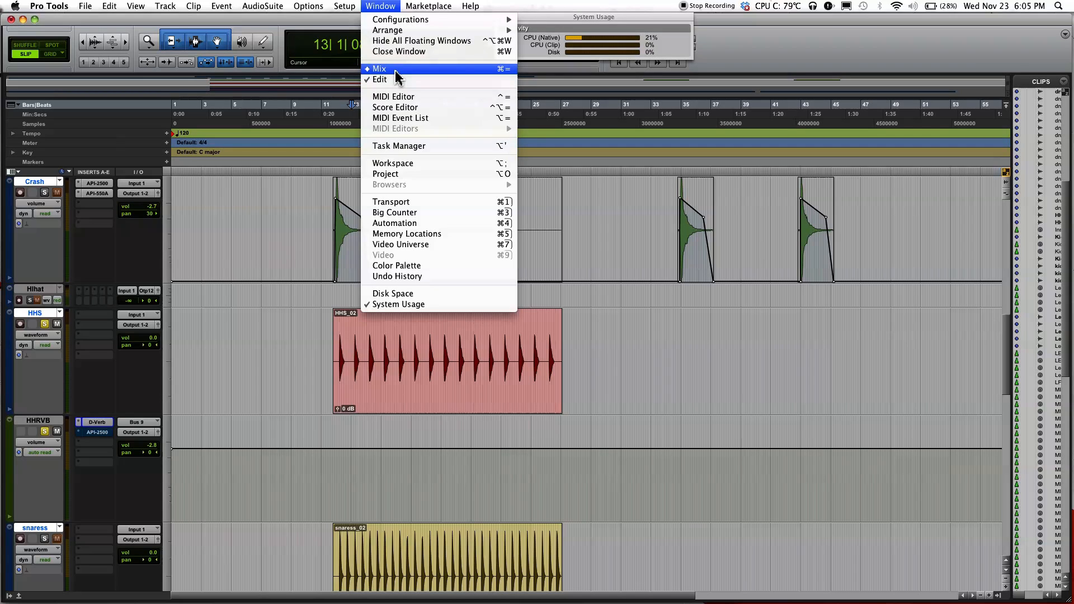
pyautogui.click(379, 68)
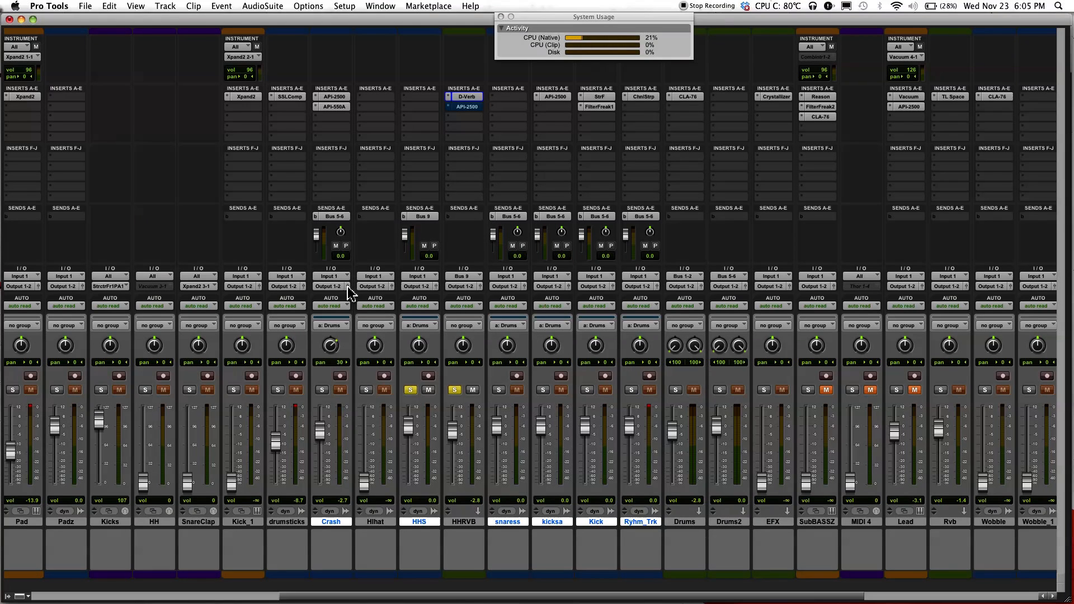
pyautogui.moveTo(461, 548)
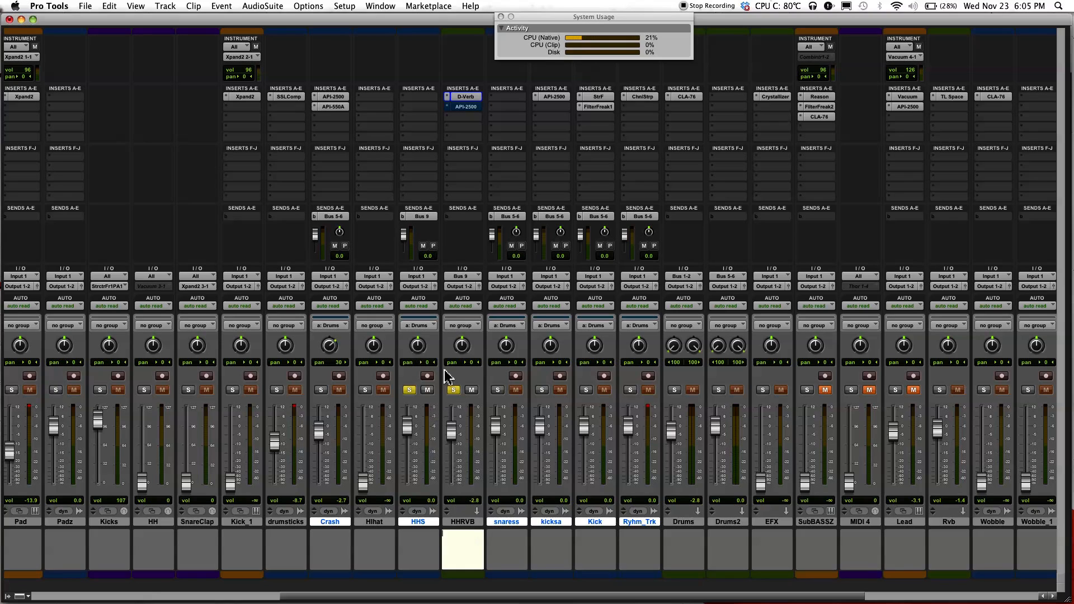
pyautogui.moveTo(456, 219)
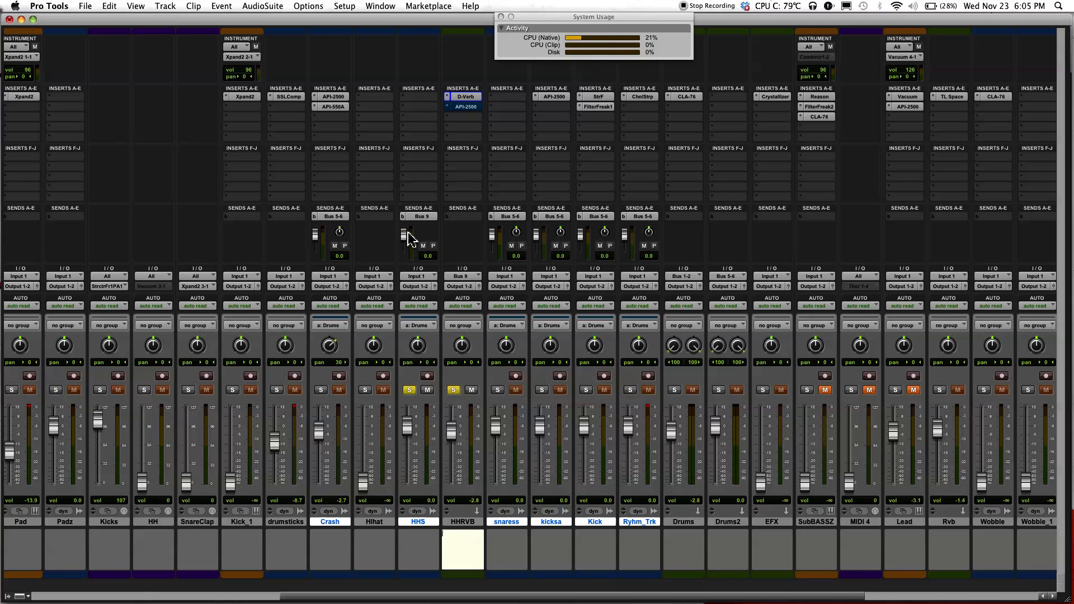
pyautogui.moveTo(611, 247)
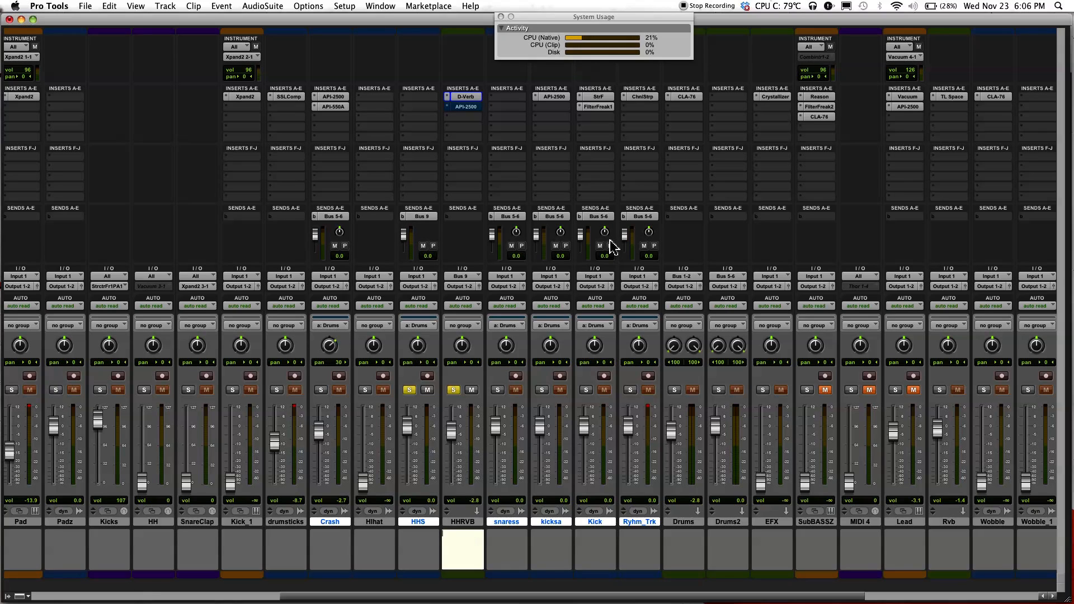
pyautogui.moveTo(457, 259)
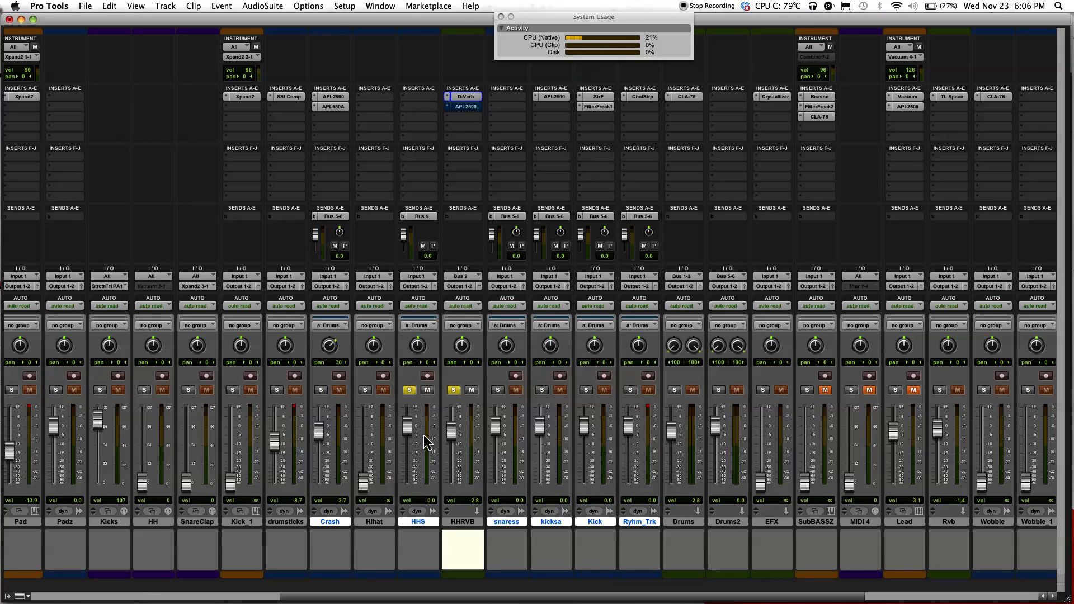
pyautogui.moveTo(476, 247)
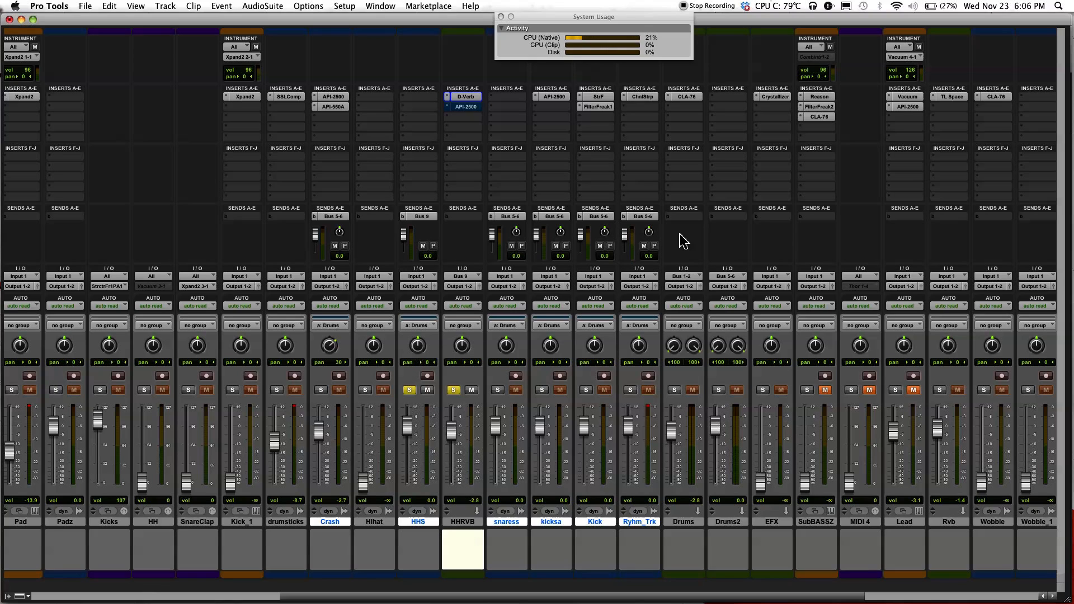
pyautogui.moveTo(439, 322)
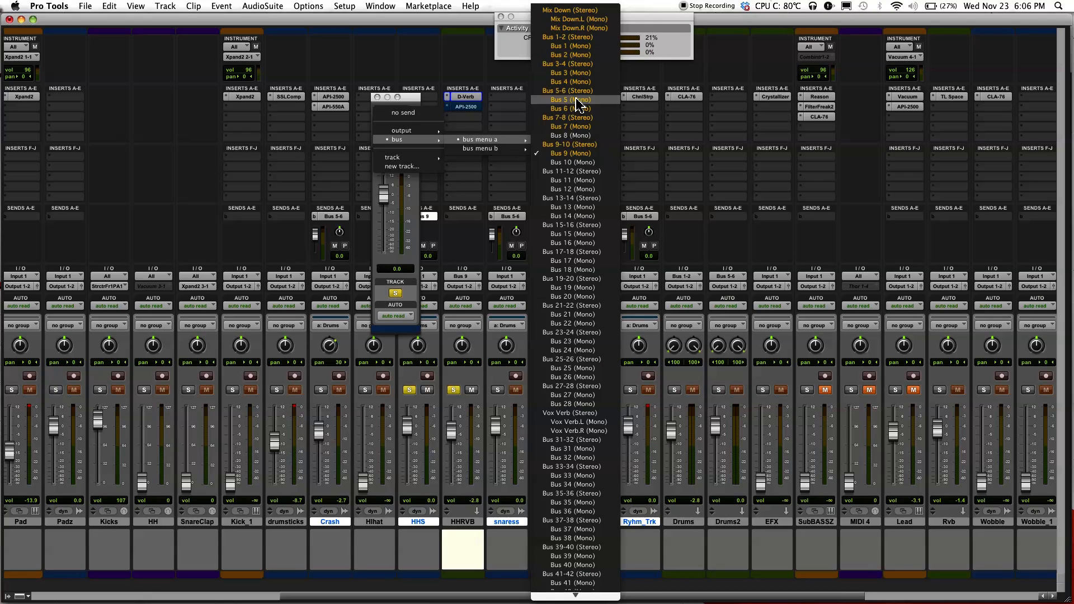
pyautogui.moveTo(572, 153)
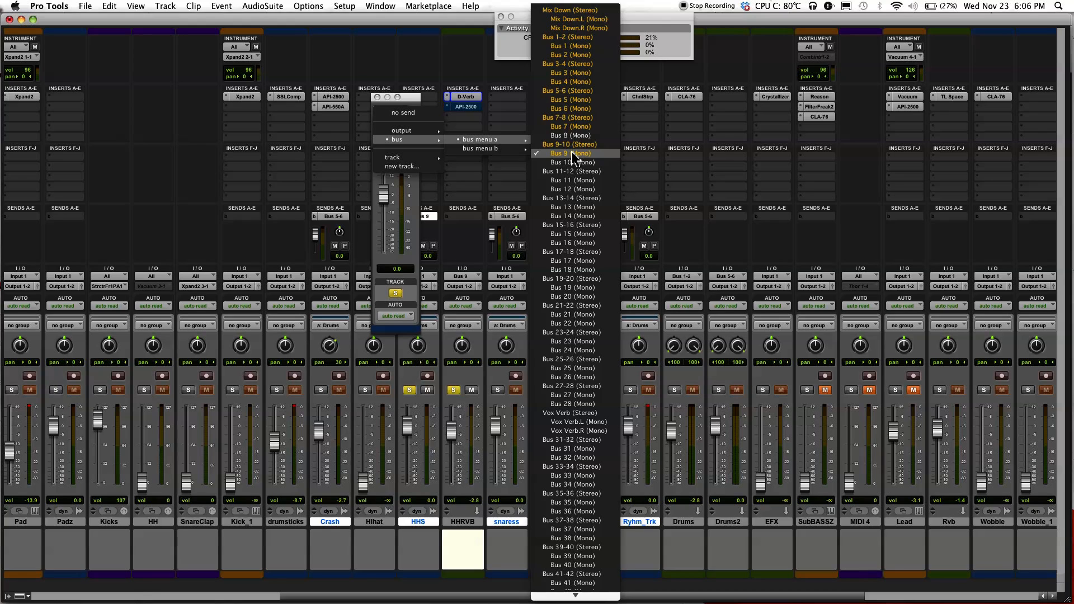
# Step: Keep the HHS send on Bus 9, audition levels around -12 to -7 dB, and end at 0.0 dB
pyautogui.click(568, 152)
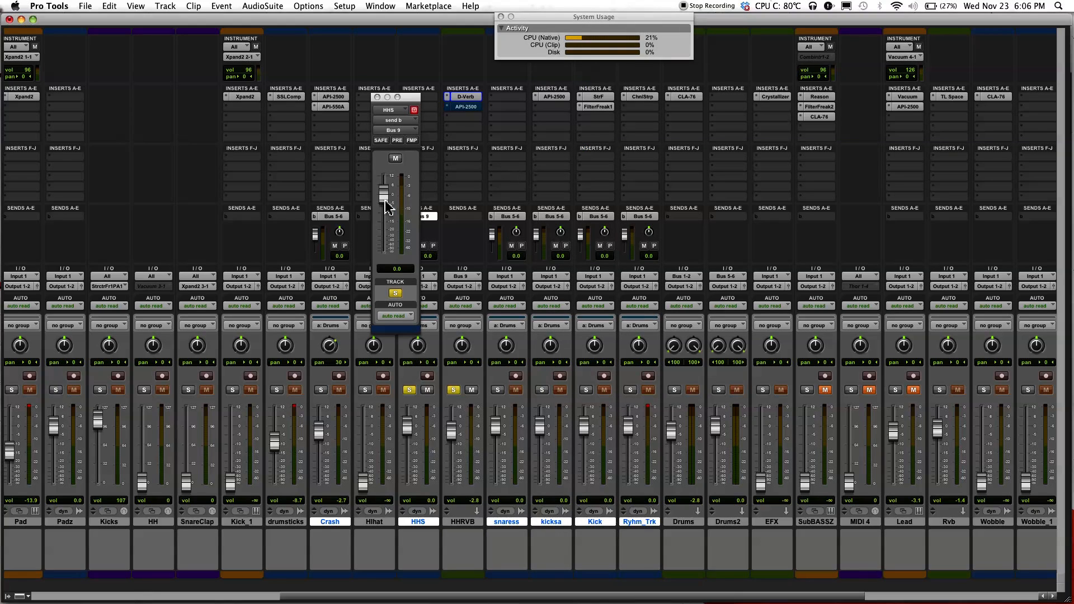
pyautogui.moveTo(385, 205); pyautogui.dragTo(390, 223)
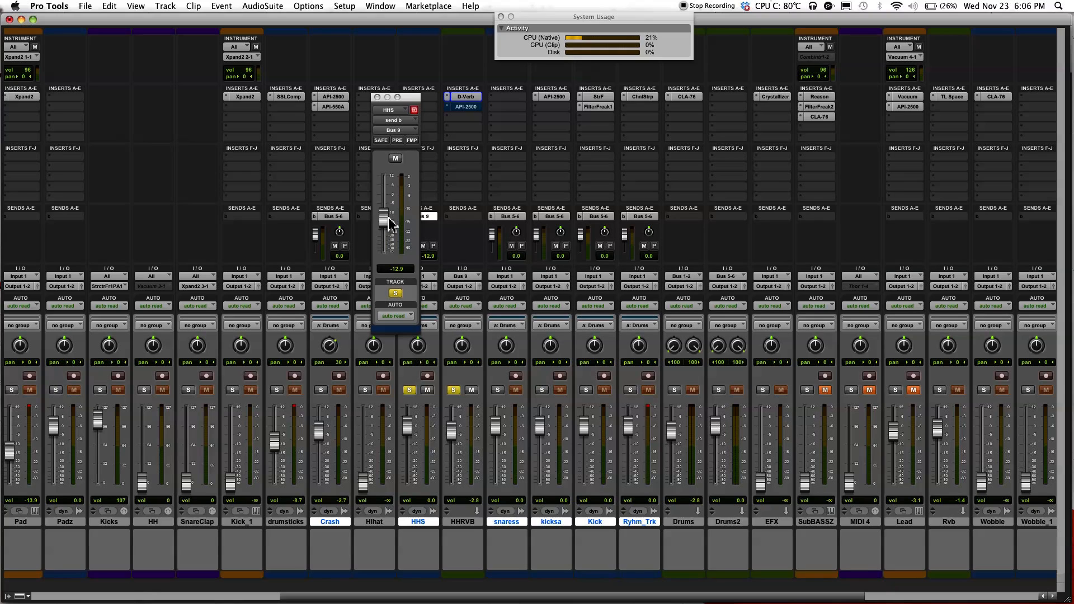
pyautogui.moveTo(389, 220); pyautogui.dragTo(390, 199)
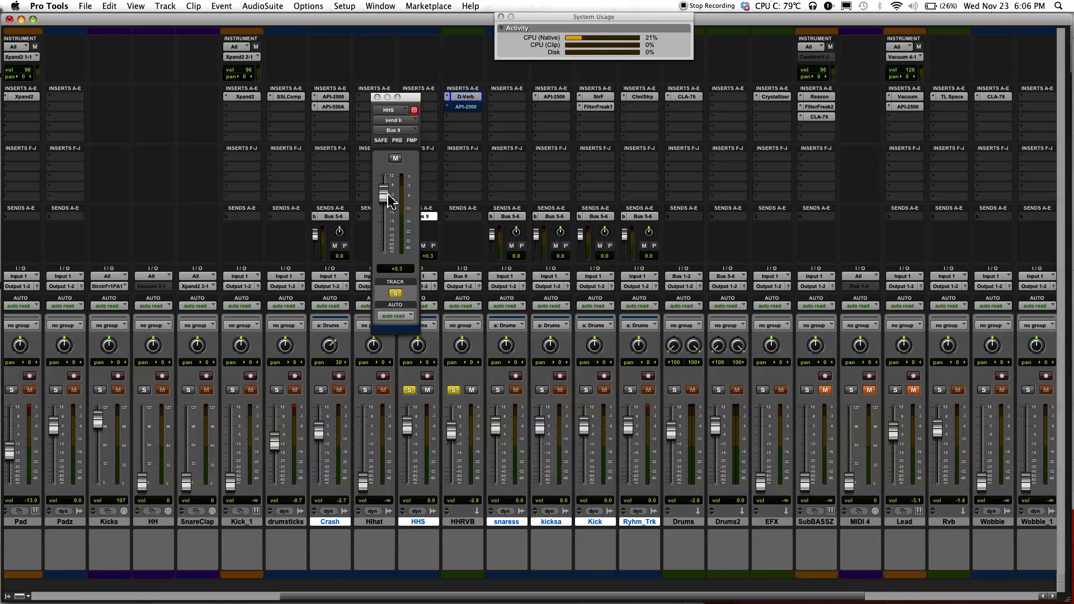
pyautogui.moveTo(388, 199); pyautogui.dragTo(389, 213)
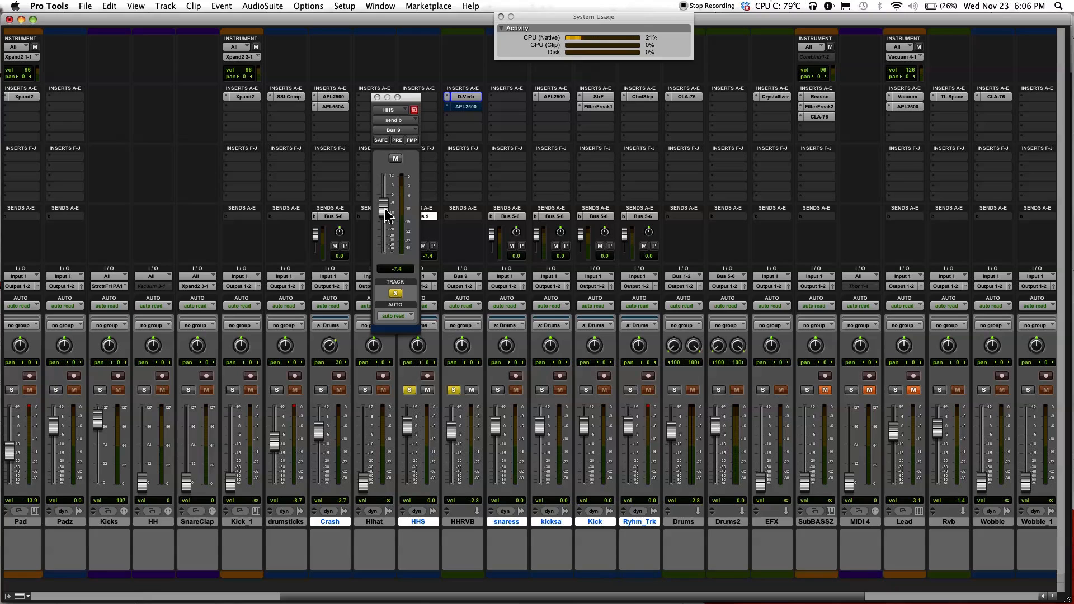
pyautogui.moveTo(382, 209); pyautogui.dragTo(383, 232)
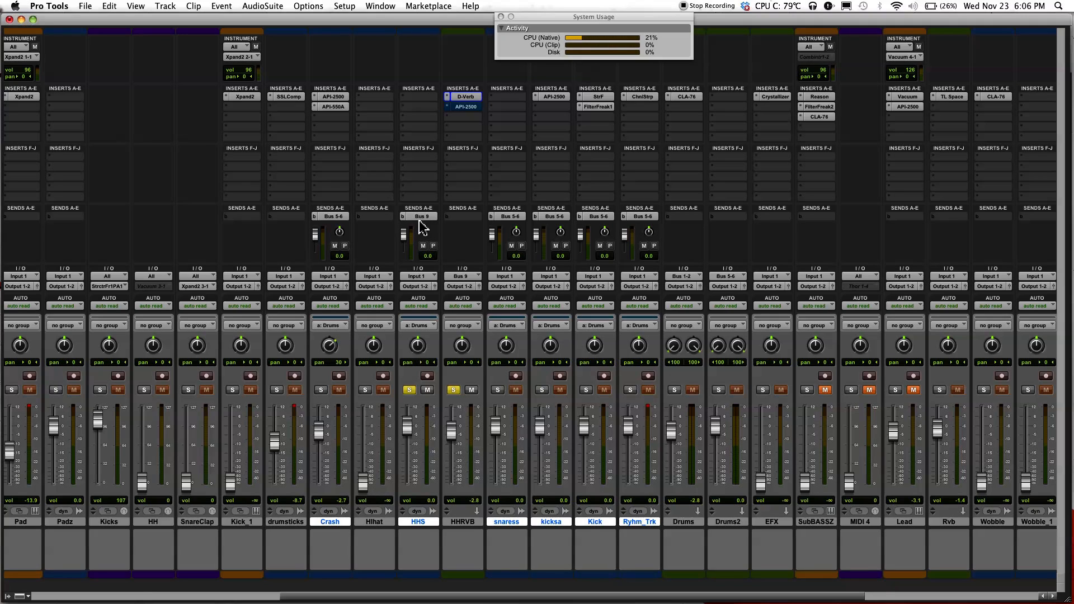
pyautogui.moveTo(459, 518)
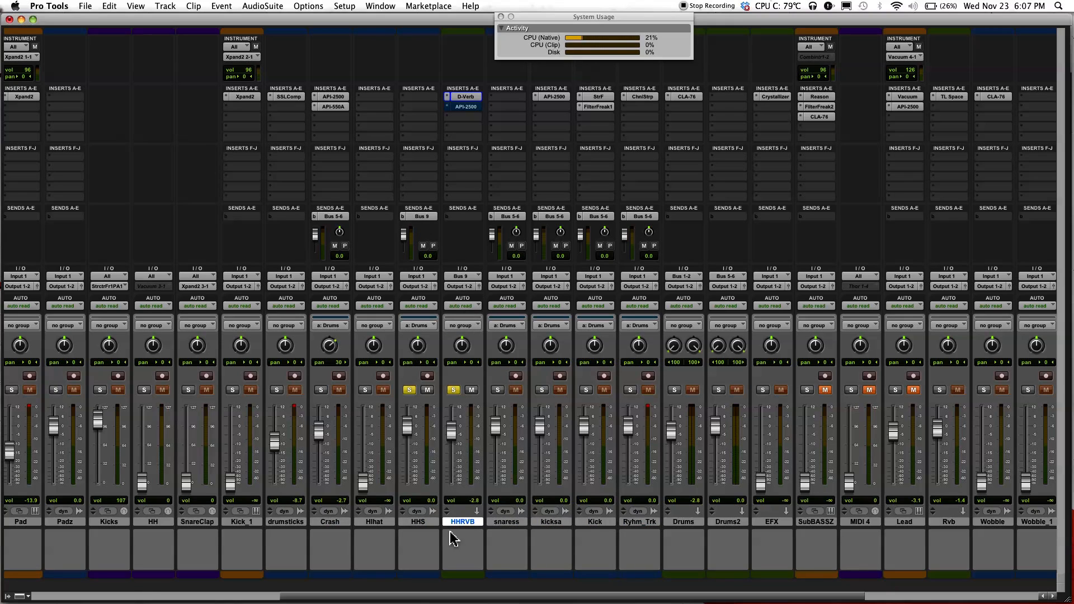
pyautogui.click(462, 275)
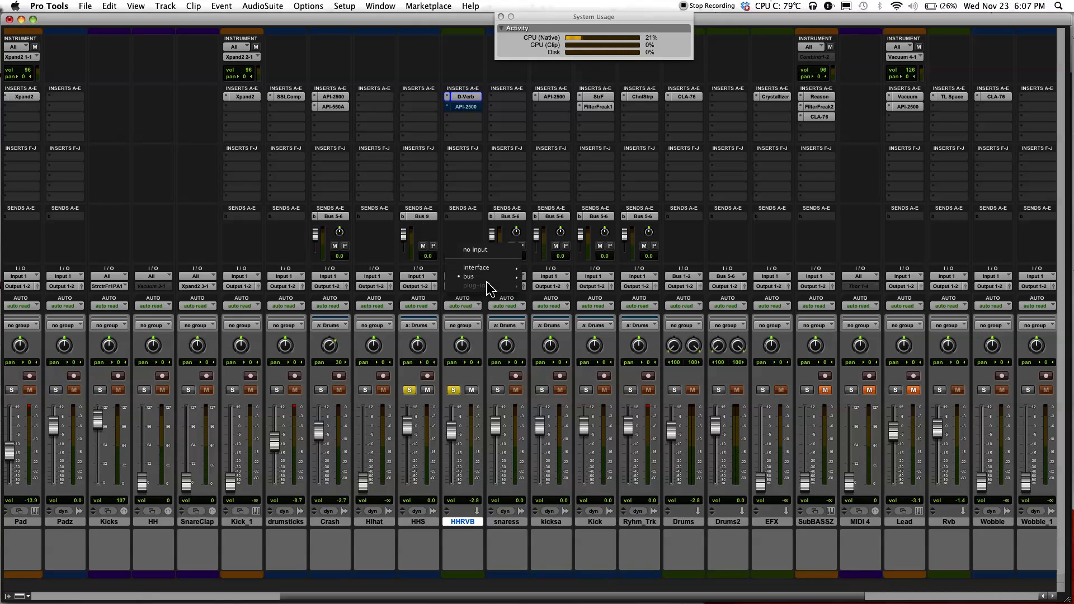
pyautogui.click(471, 276)
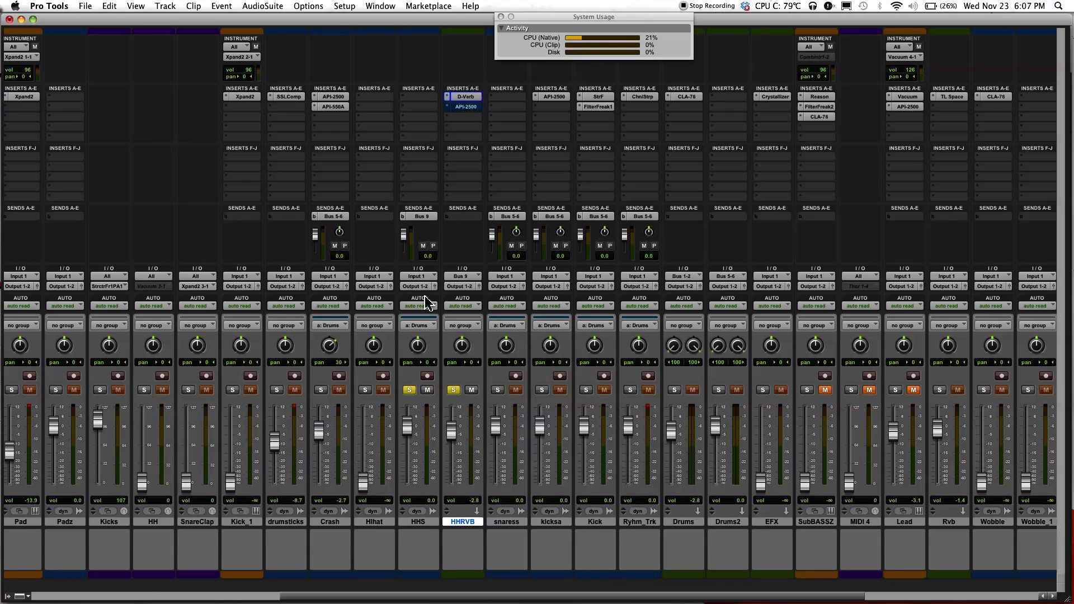
pyautogui.moveTo(468, 348)
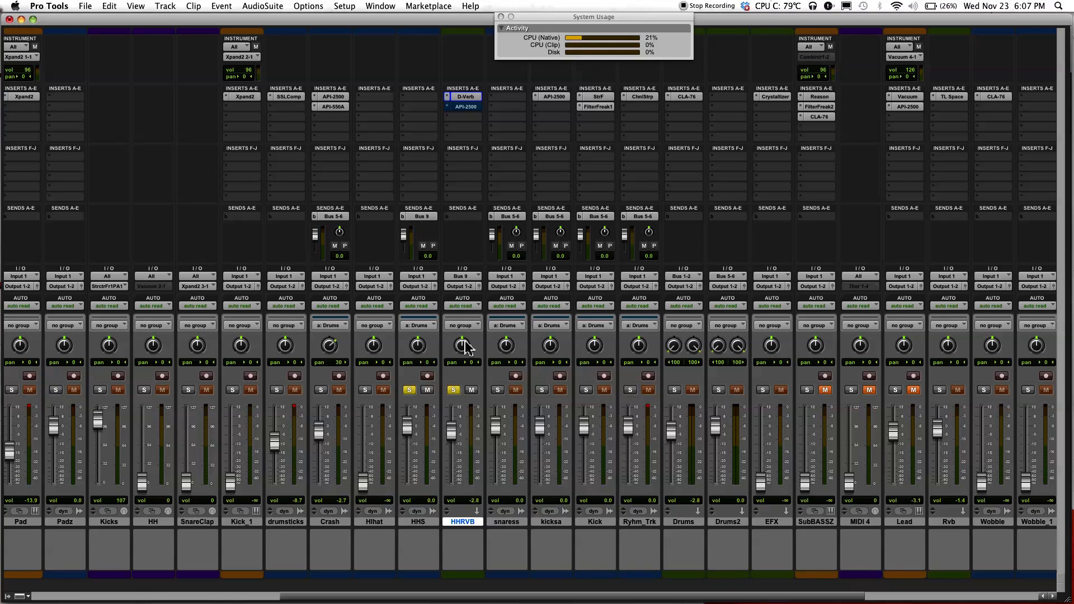
pyautogui.moveTo(473, 368)
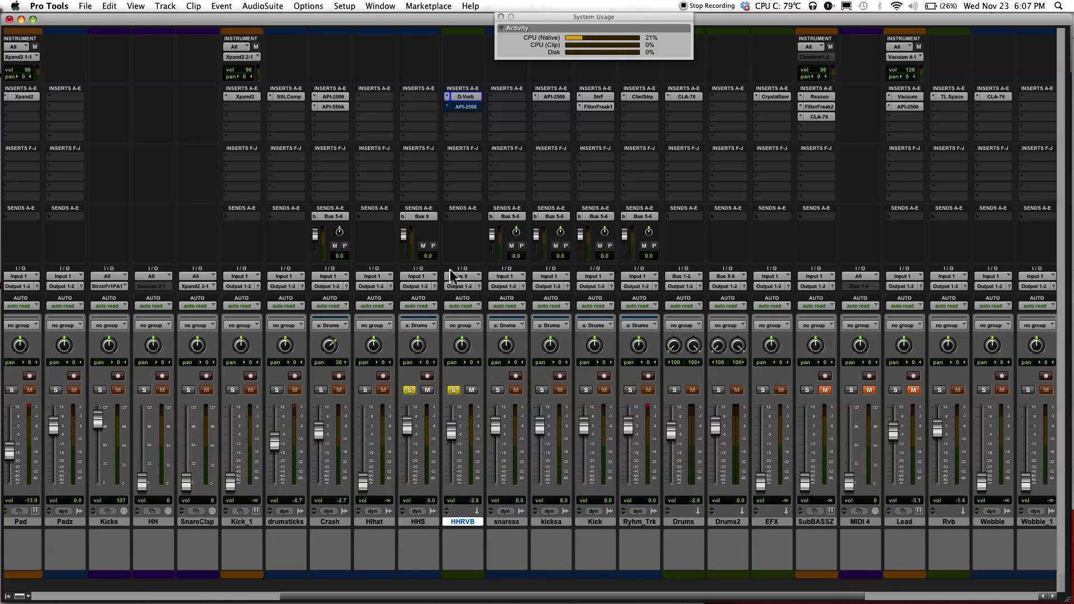
pyautogui.moveTo(406, 245)
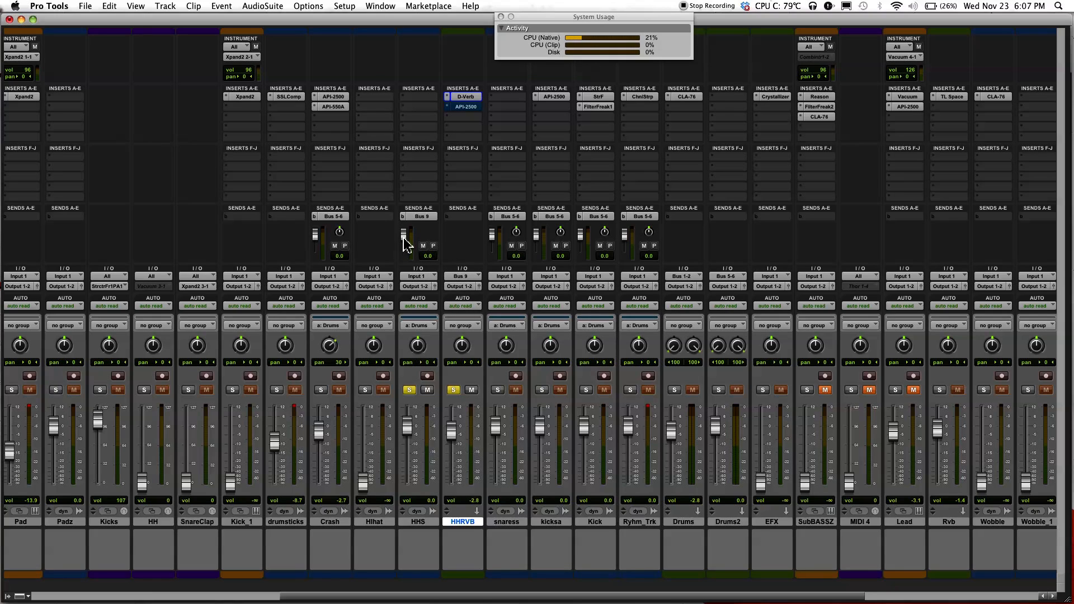
pyautogui.moveTo(404, 230); pyautogui.dragTo(404, 254)
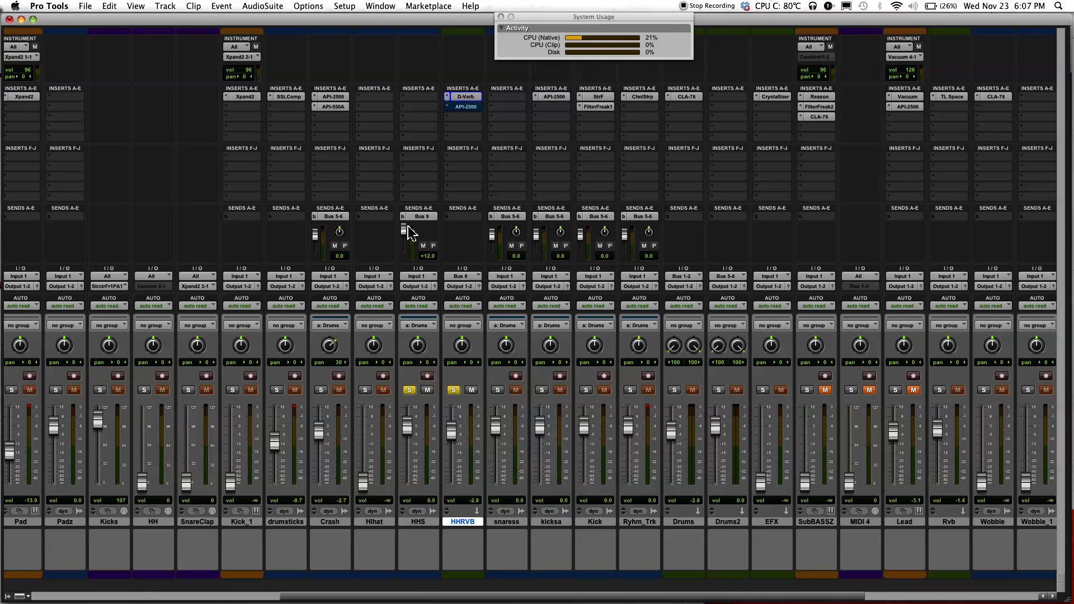
pyautogui.moveTo(466, 248)
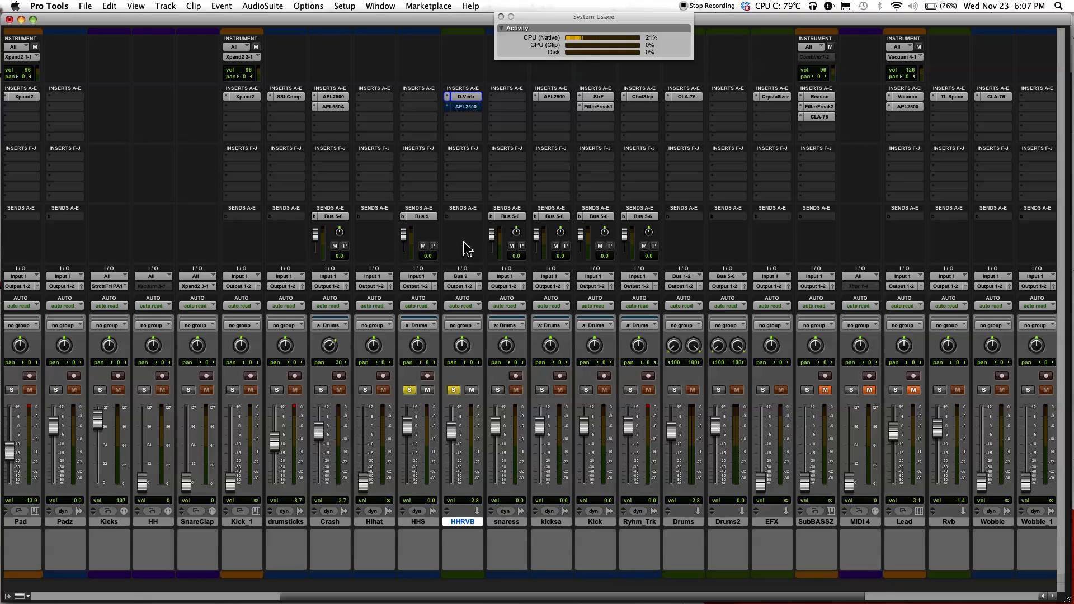
pyautogui.moveTo(483, 225)
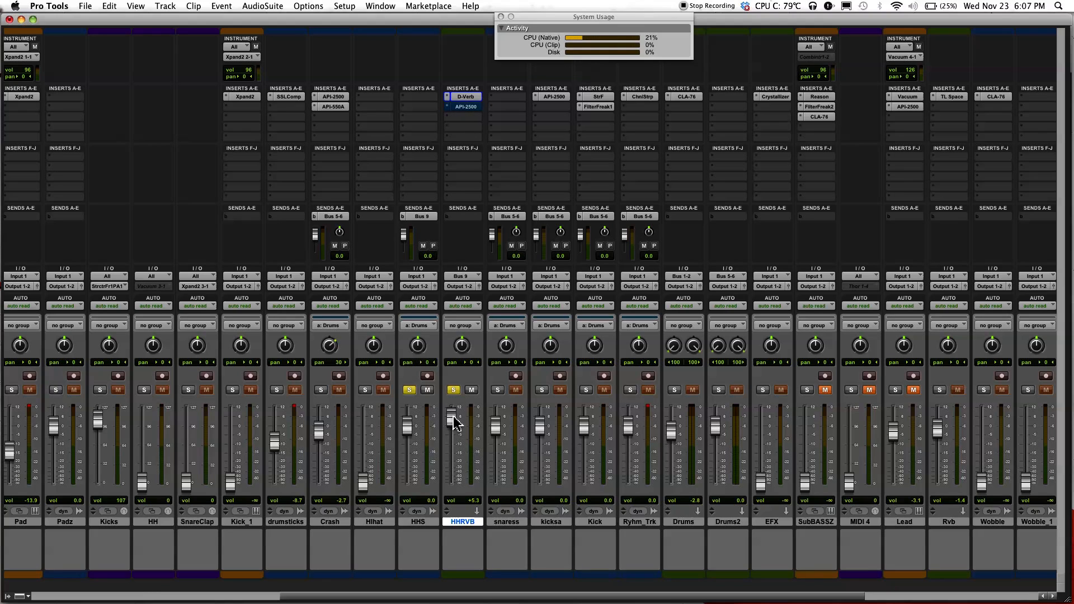
# Step: Audition the HHRVB aux volume between about +6 and -12 dB, settling near -8 dB
pyautogui.moveTo(456, 422); pyautogui.dragTo(455, 416)
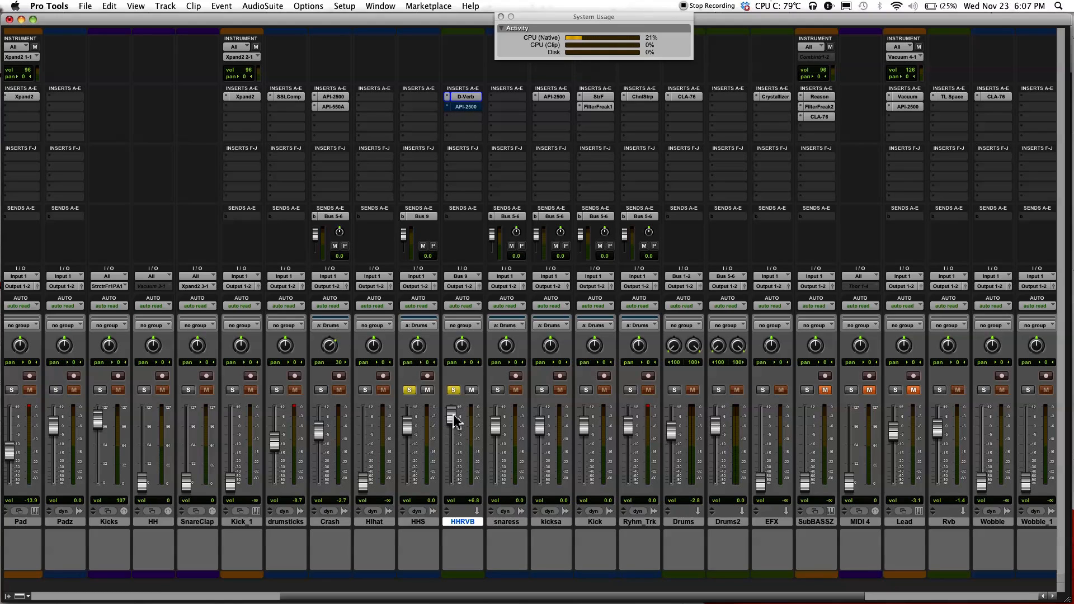
pyautogui.moveTo(457, 422); pyautogui.dragTo(457, 449)
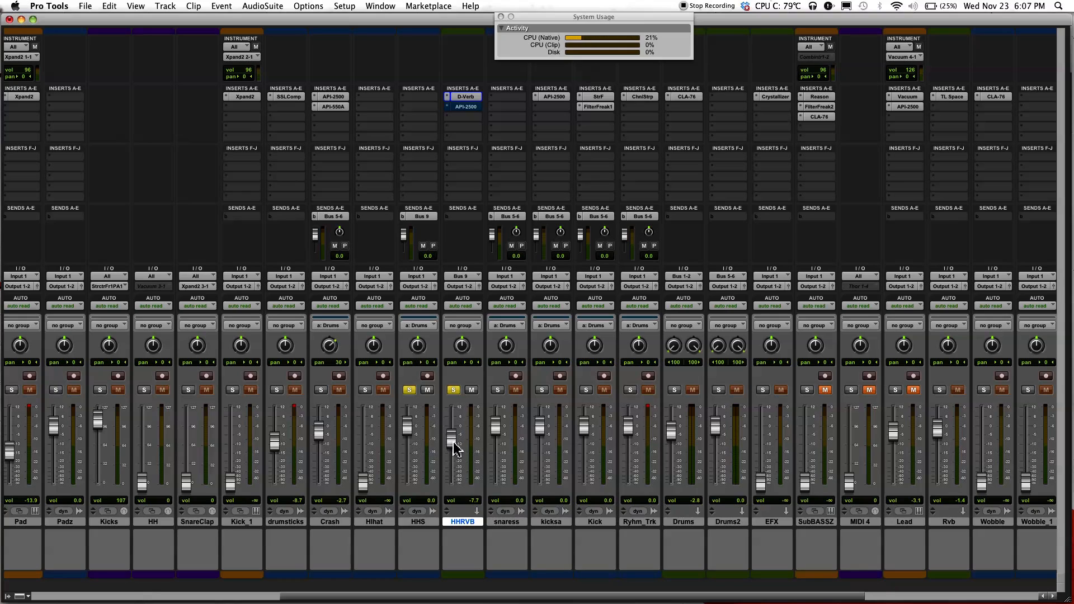
pyautogui.moveTo(452, 446); pyautogui.dragTo(453, 431)
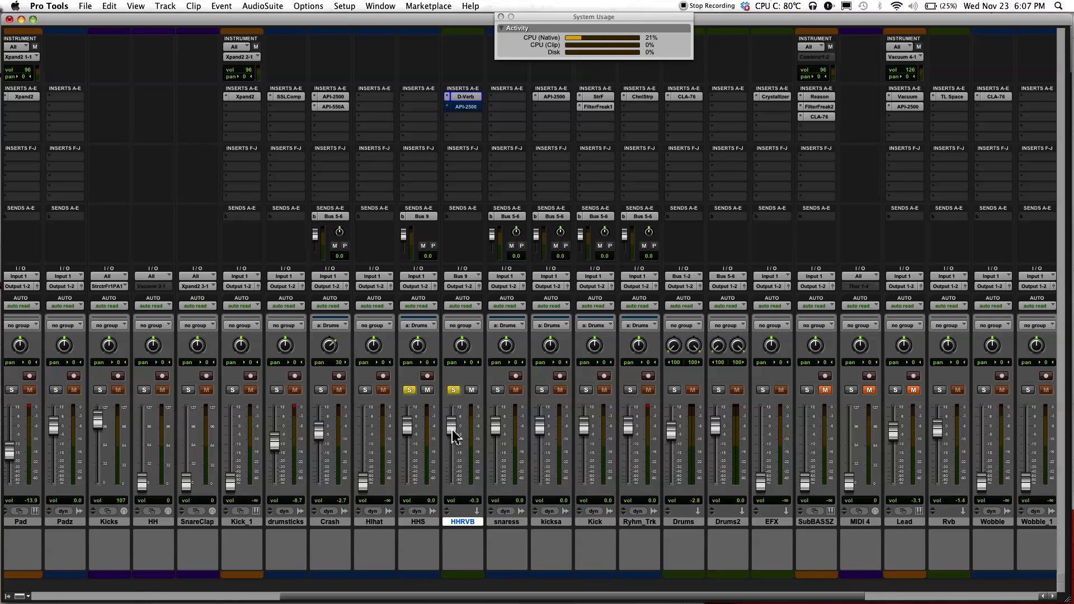
pyautogui.moveTo(458, 436); pyautogui.dragTo(454, 452)
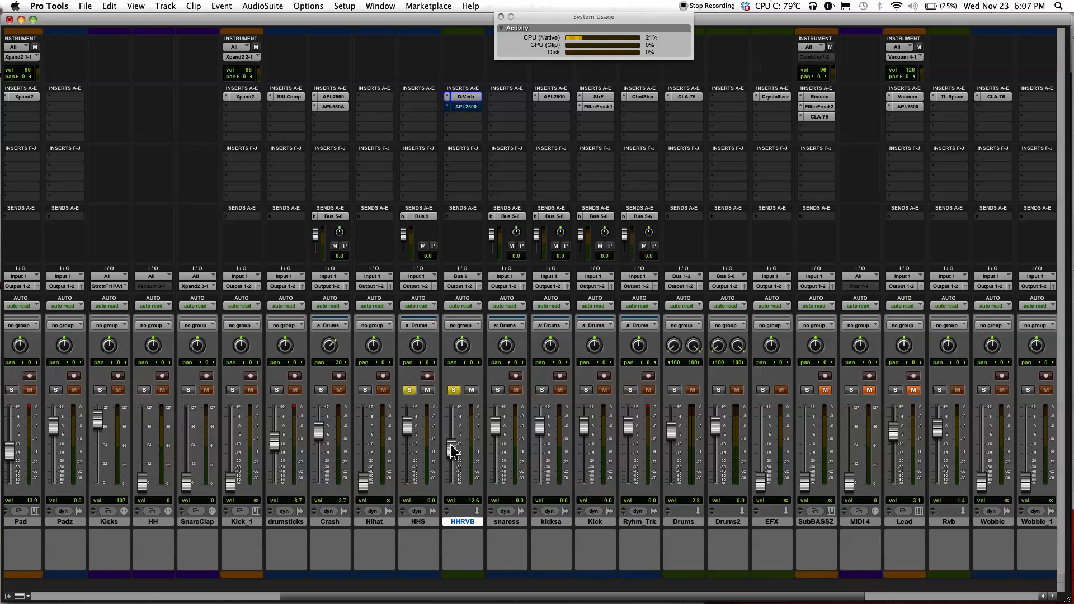
pyautogui.moveTo(452, 444); pyautogui.dragTo(453, 425)
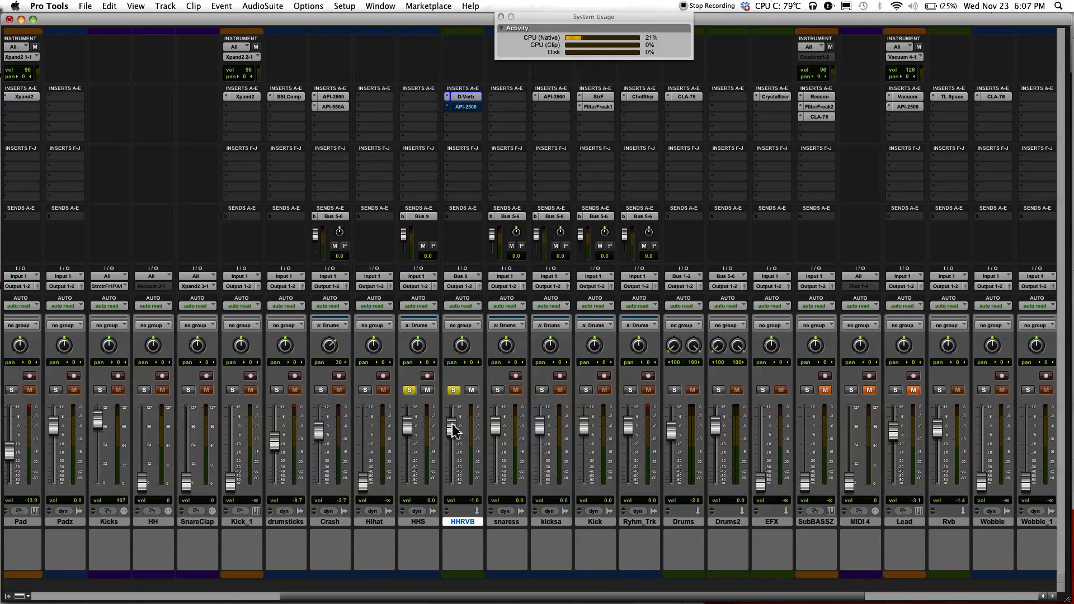
pyautogui.moveTo(452, 432); pyautogui.dragTo(451, 443)
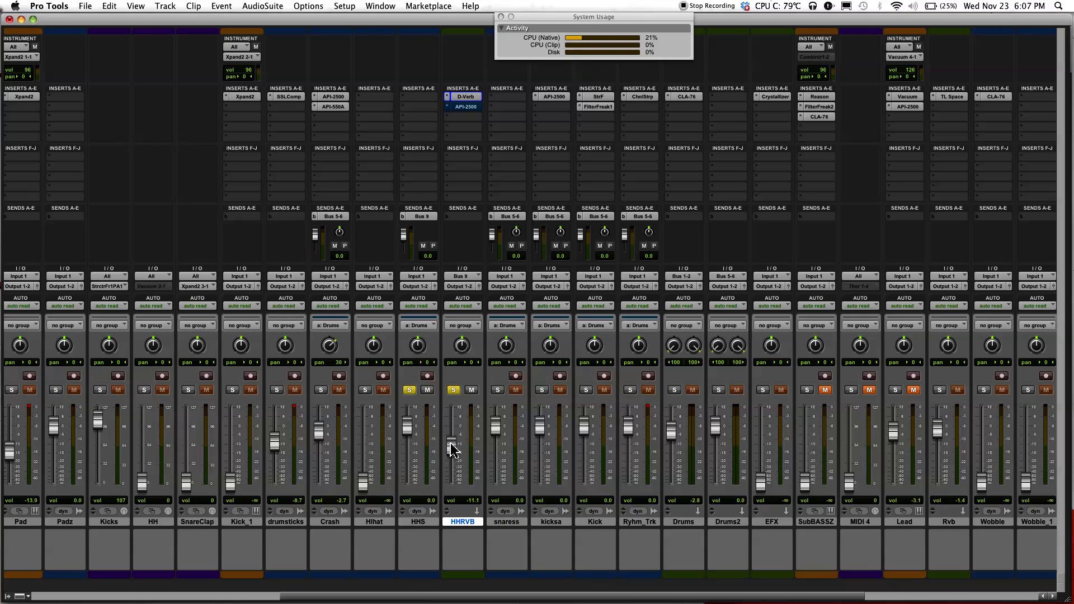
pyautogui.moveTo(452, 442); pyautogui.dragTo(449, 431)
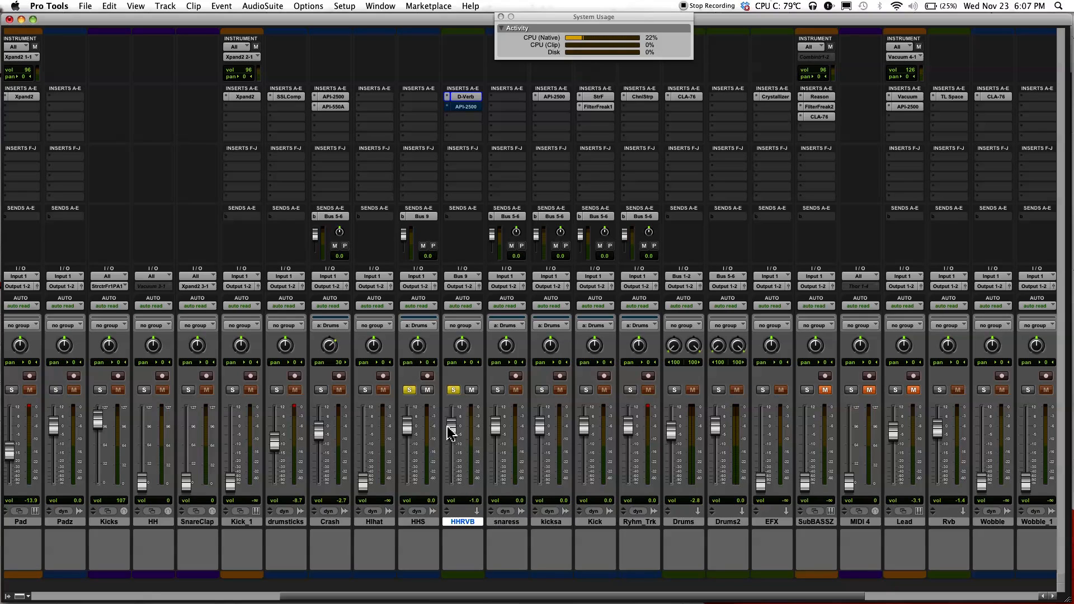
pyautogui.moveTo(448, 431); pyautogui.dragTo(449, 446)
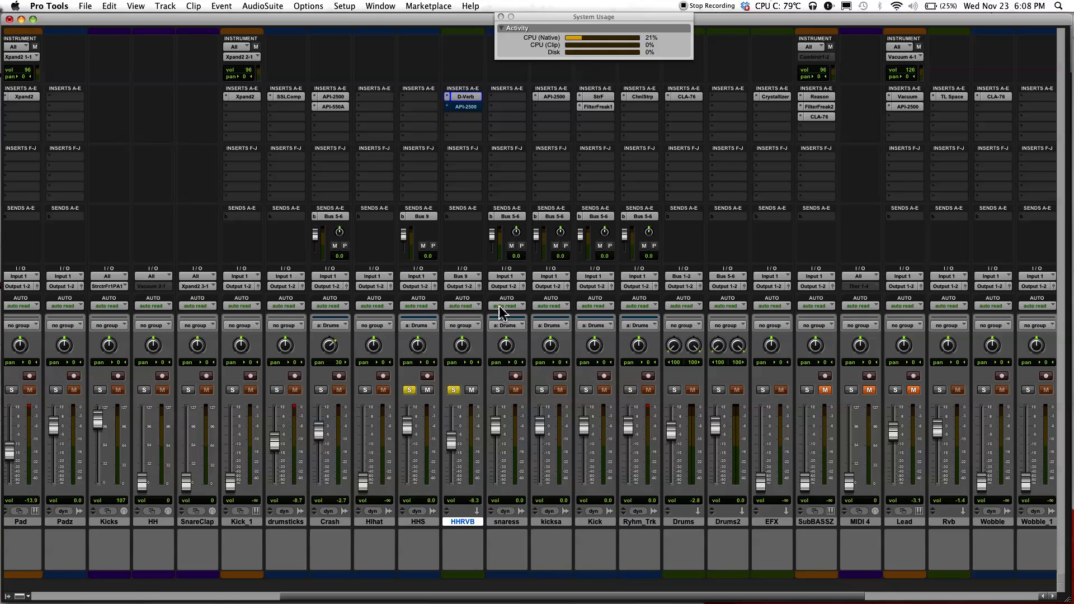
pyautogui.moveTo(464, 131)
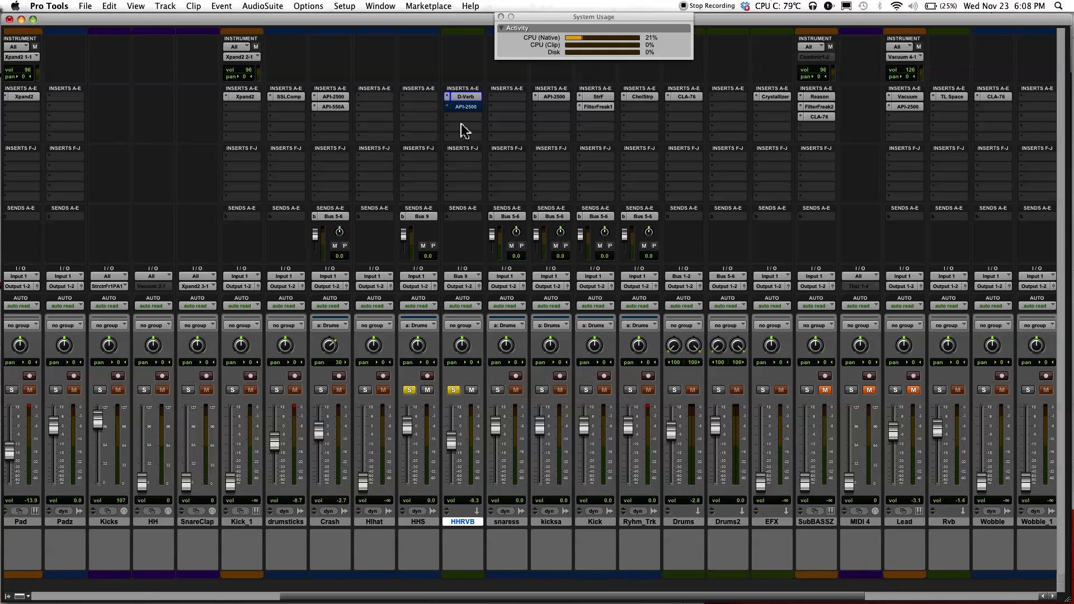
pyautogui.moveTo(500, 181)
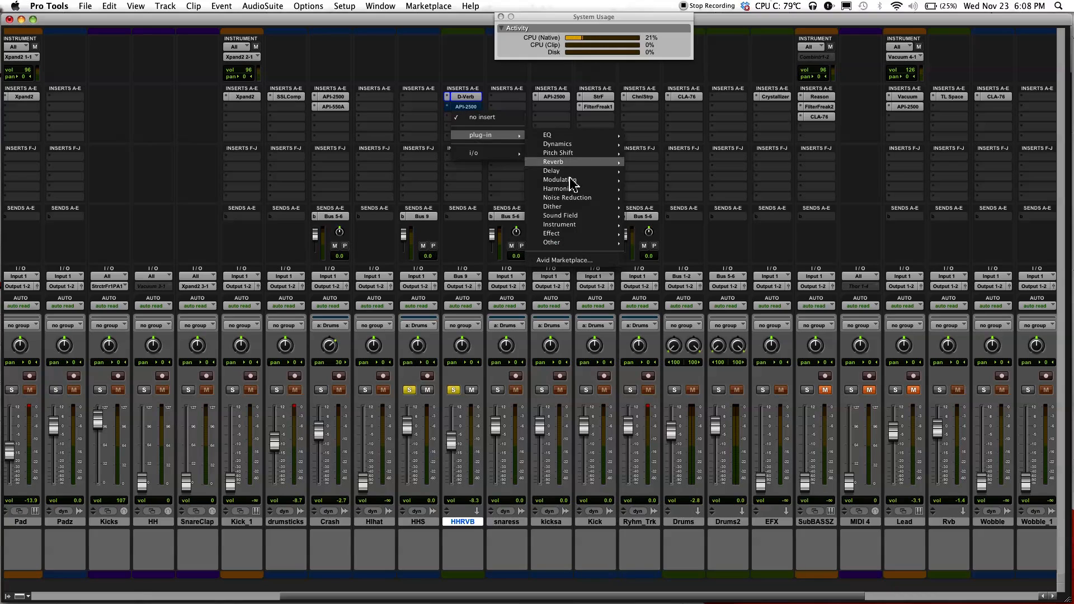
pyautogui.moveTo(560, 214)
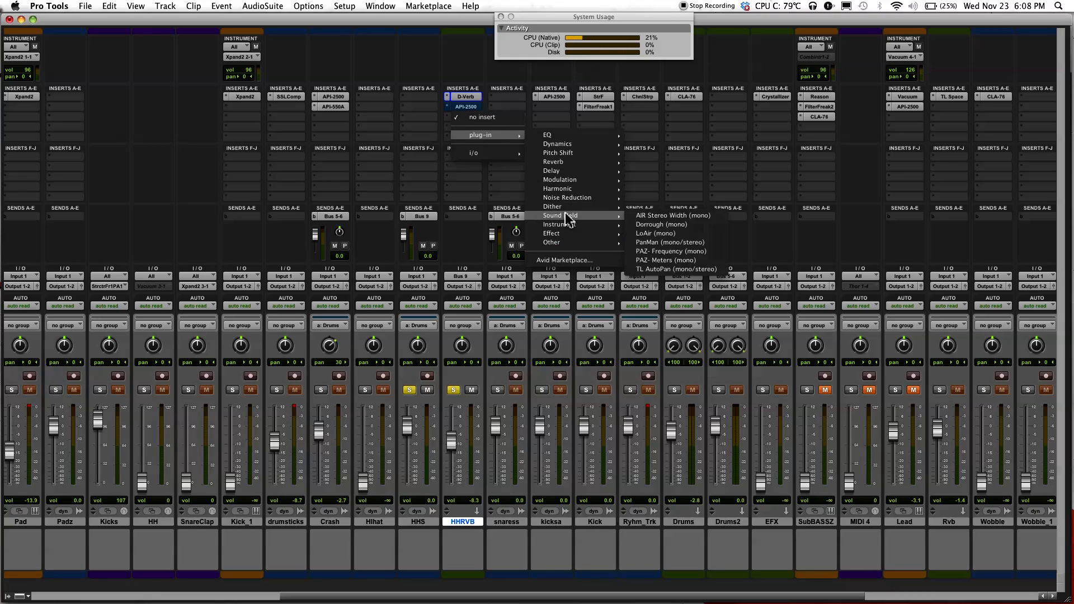
pyautogui.moveTo(560, 180)
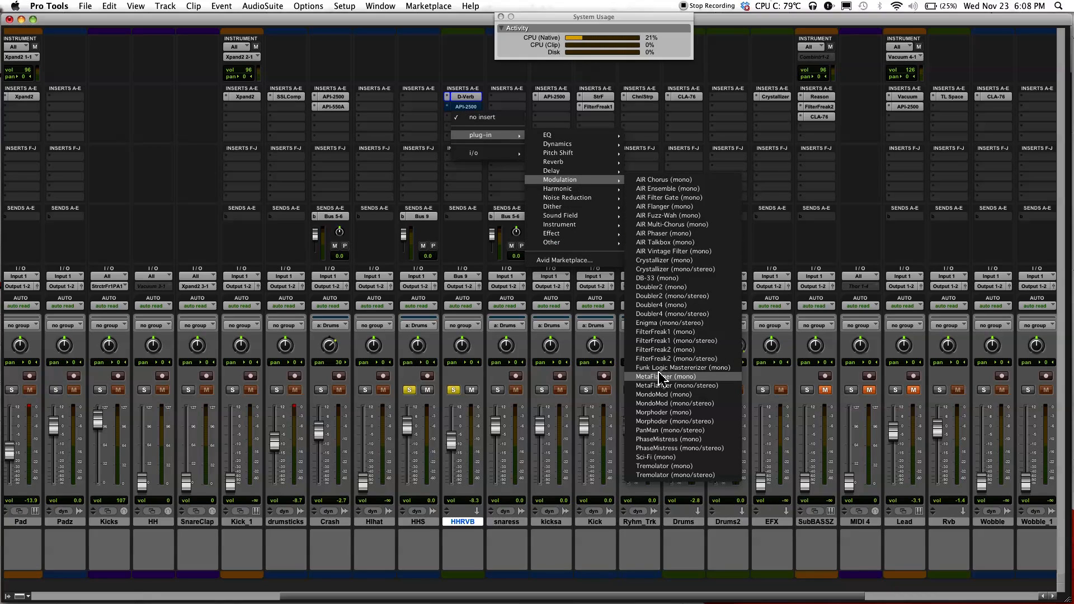
pyautogui.moveTo(675, 412)
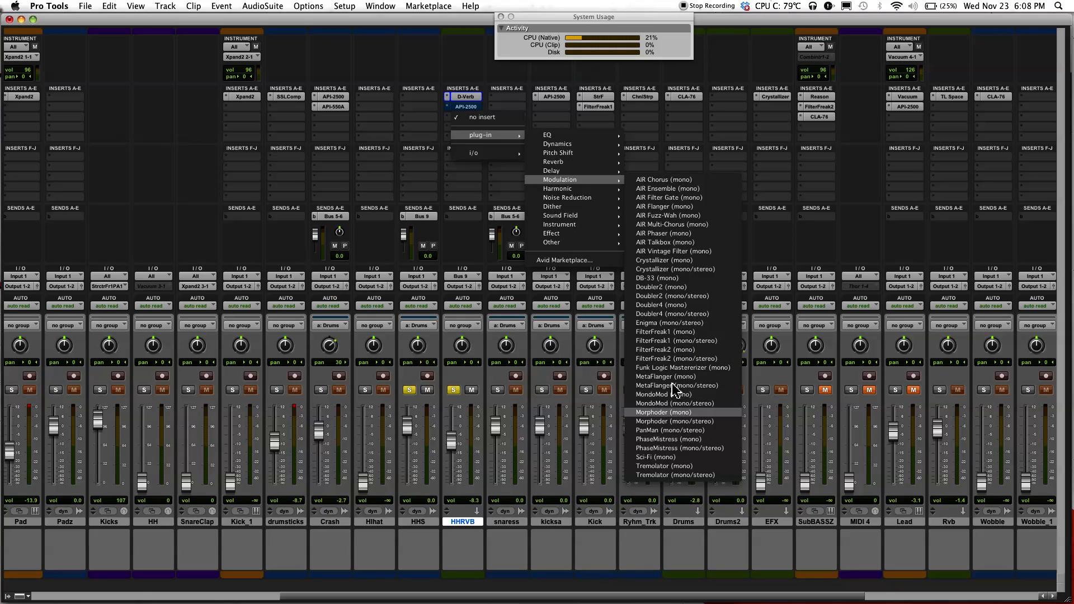
pyautogui.moveTo(685, 224)
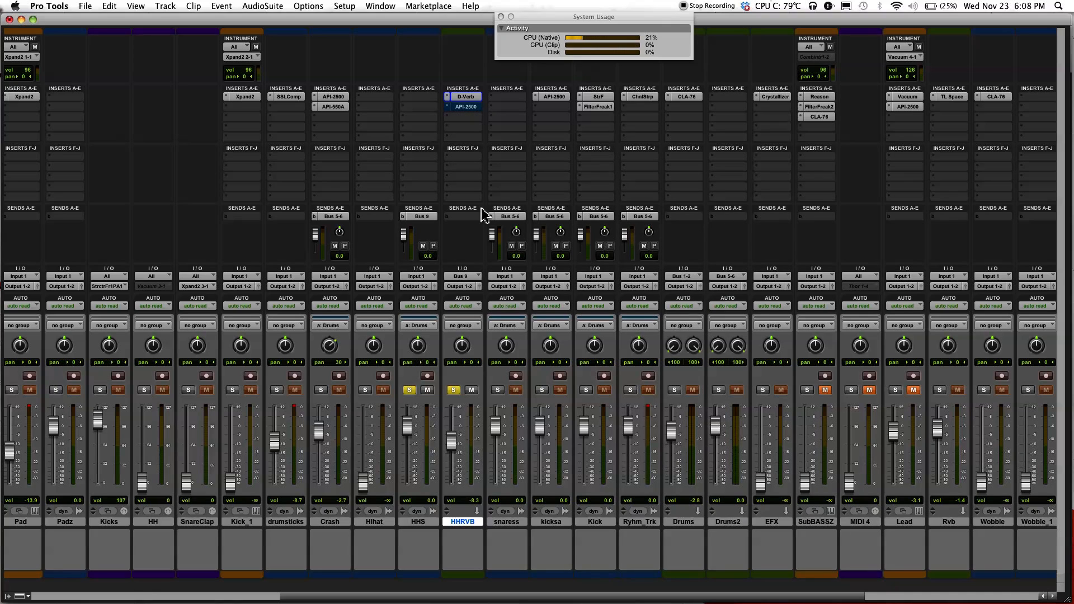
pyautogui.moveTo(433, 139)
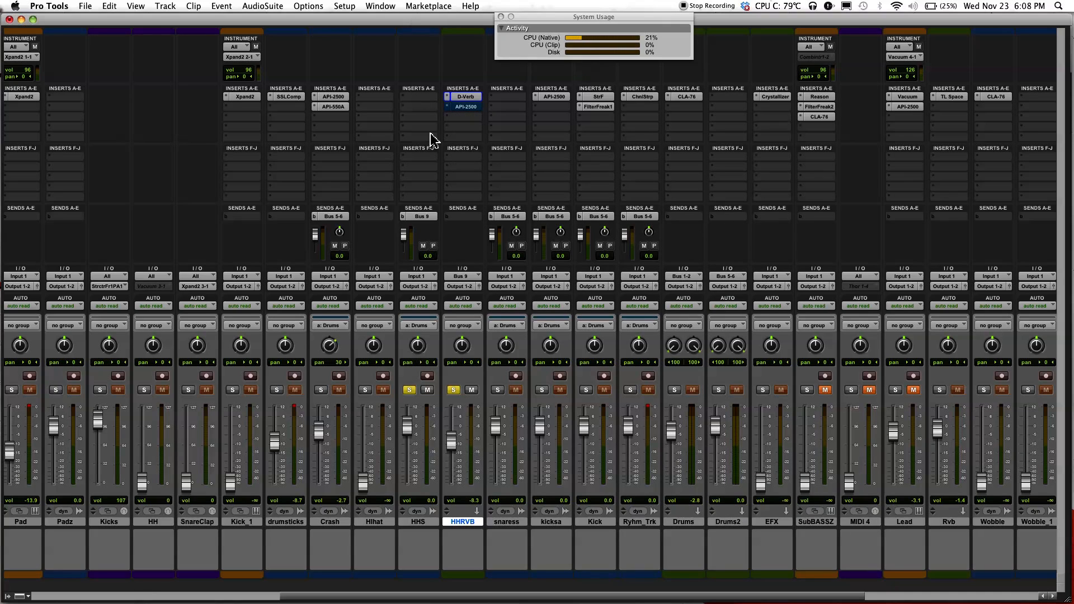
pyautogui.moveTo(451, 82)
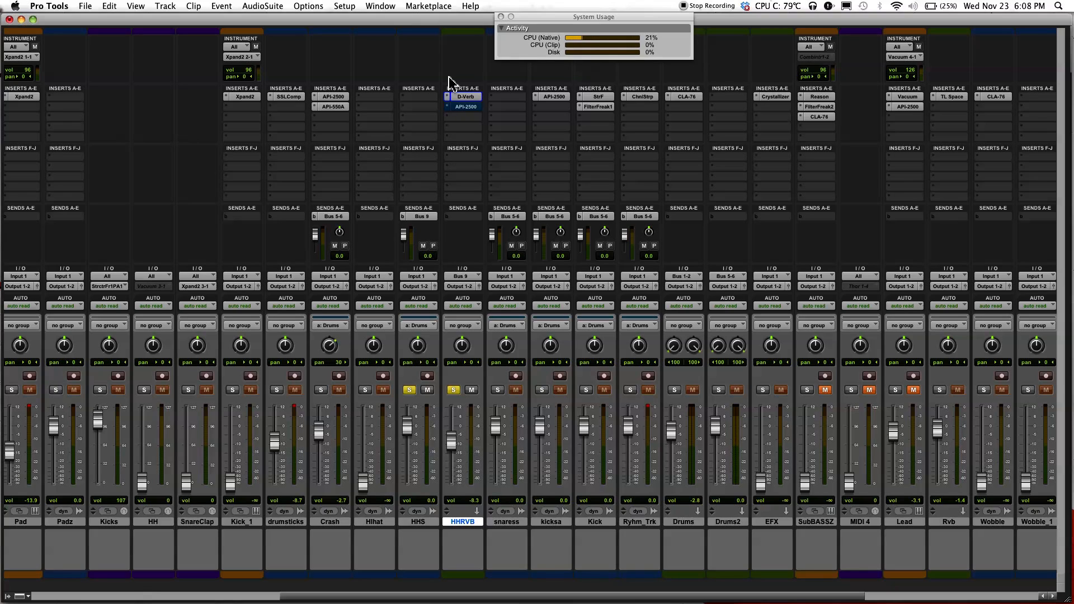
# Step: Audition HHRVB fader levels between -17 and 0 dB, finishing around -11.3 dB
pyautogui.moveTo(451, 445); pyautogui.dragTo(451, 425)
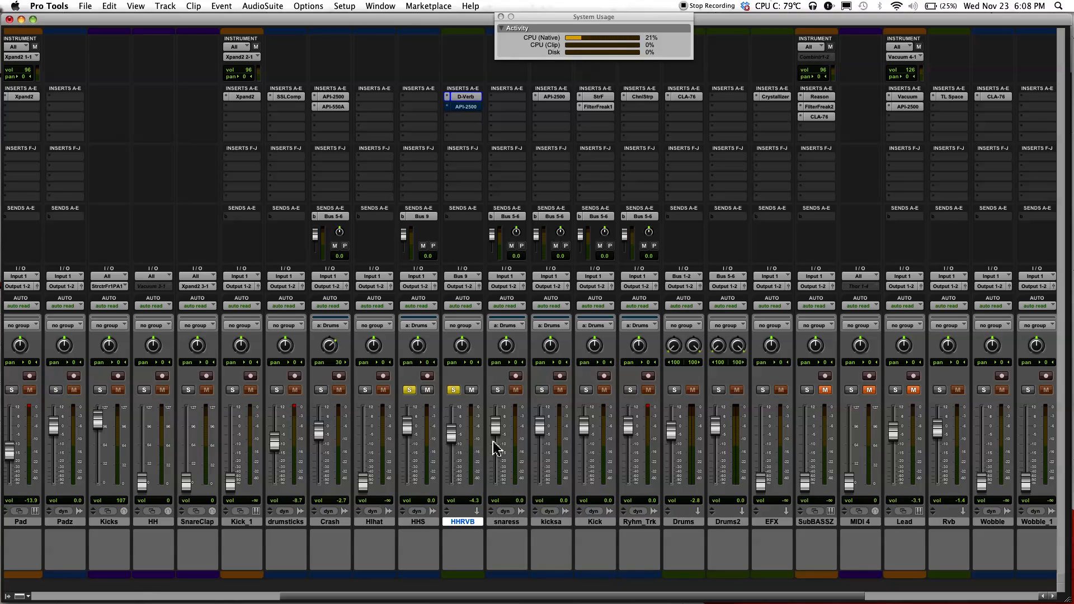
pyautogui.moveTo(463, 432); pyautogui.dragTo(463, 456)
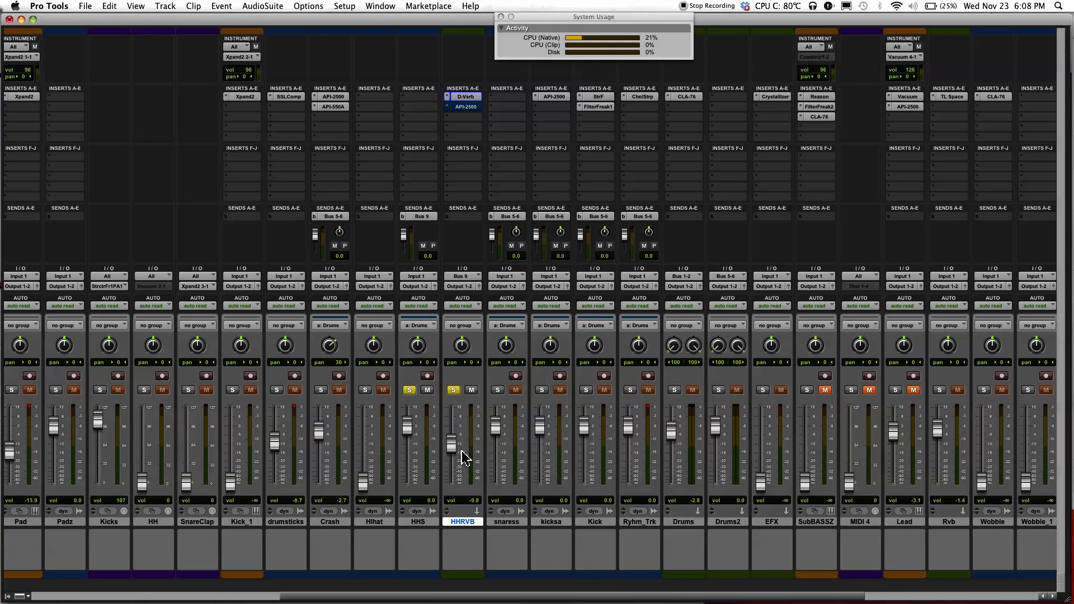
pyautogui.moveTo(461, 454)
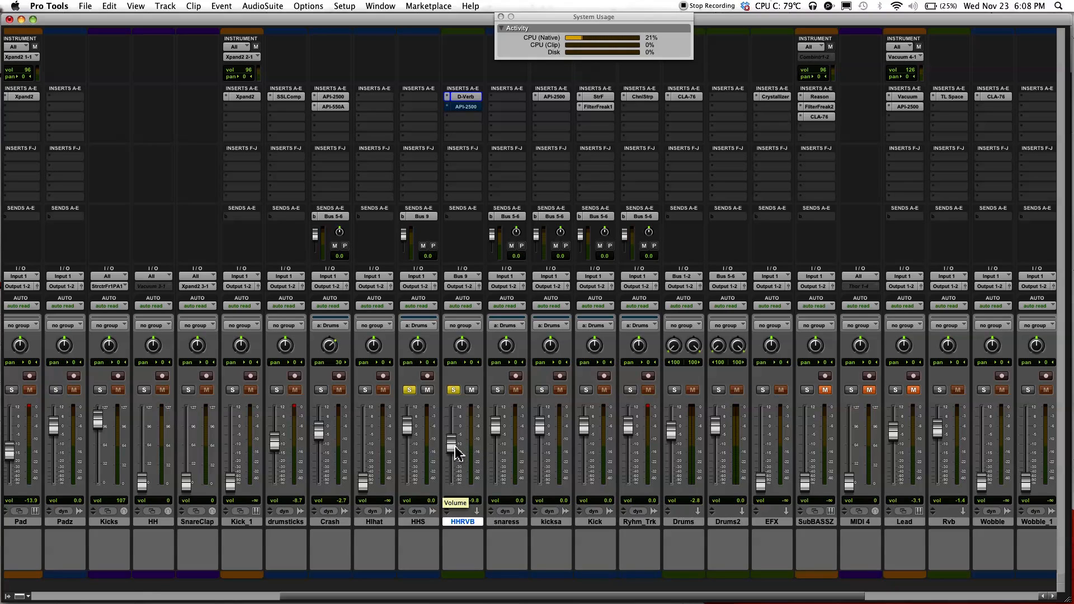
pyautogui.moveTo(458, 449); pyautogui.dragTo(452, 461)
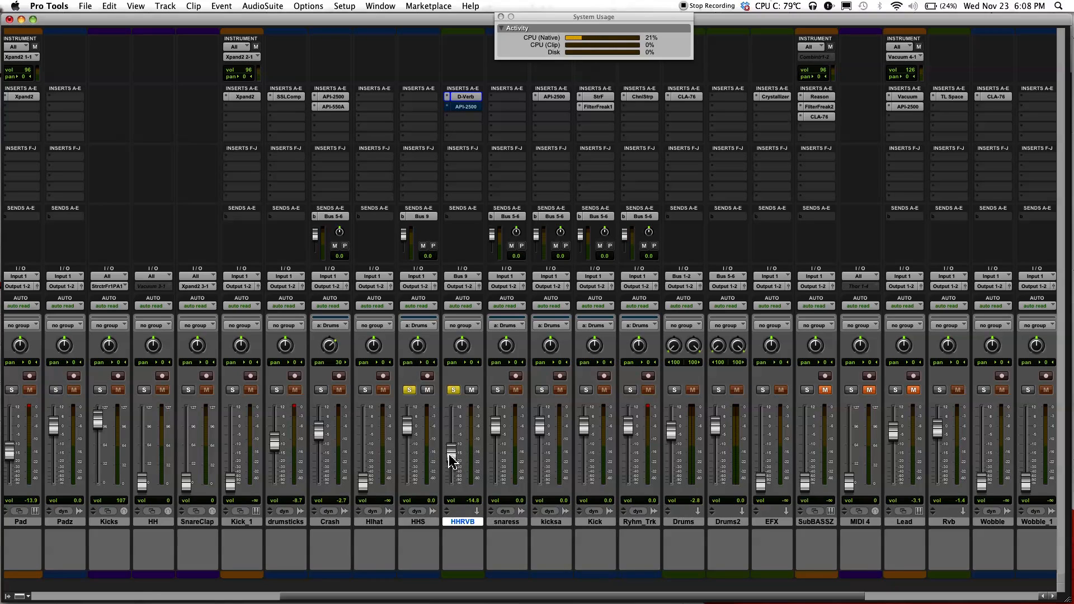
pyautogui.moveTo(457, 459); pyautogui.dragTo(460, 437)
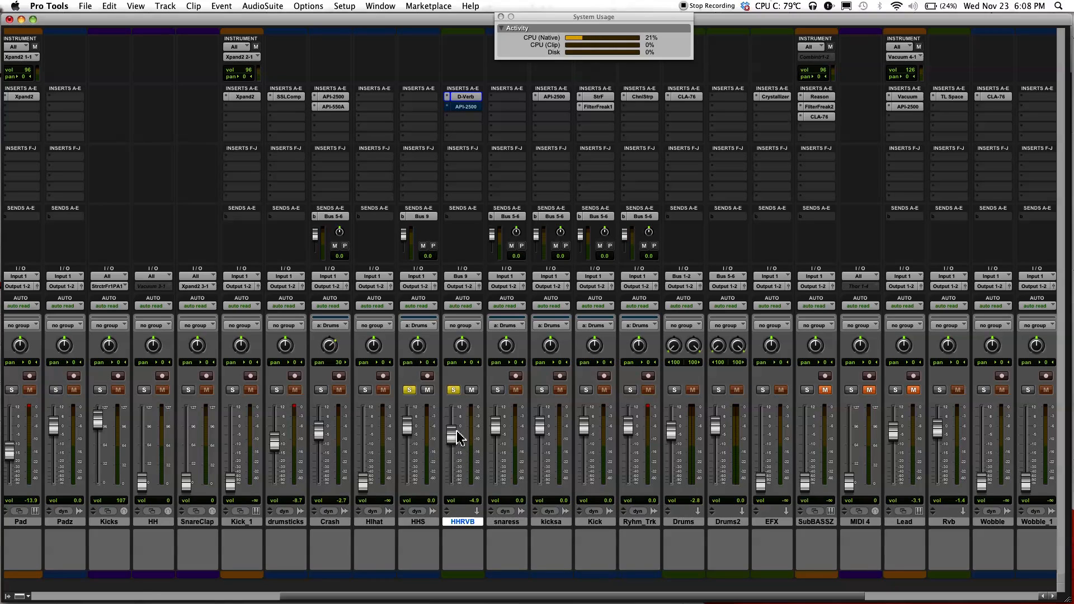
pyautogui.moveTo(461, 438); pyautogui.dragTo(460, 422)
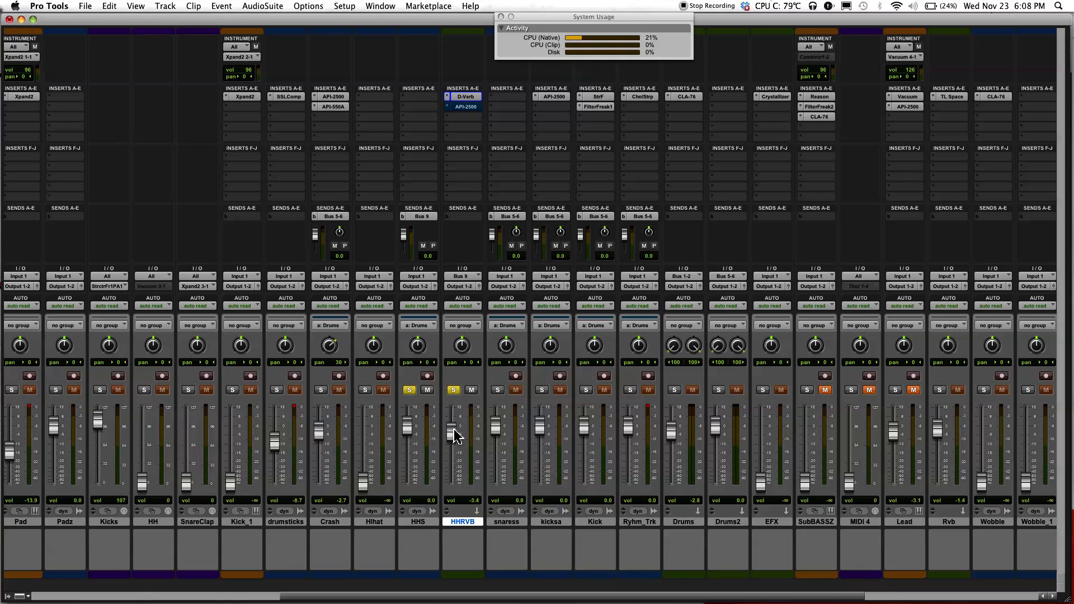
pyautogui.moveTo(458, 435); pyautogui.dragTo(458, 443)
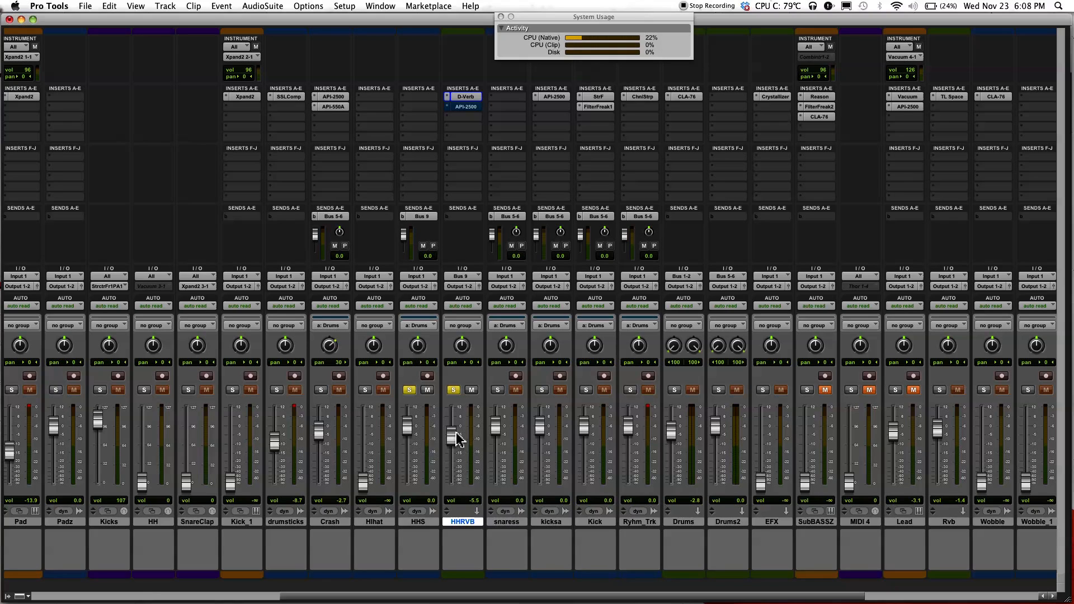
pyautogui.moveTo(456, 442); pyautogui.dragTo(455, 433)
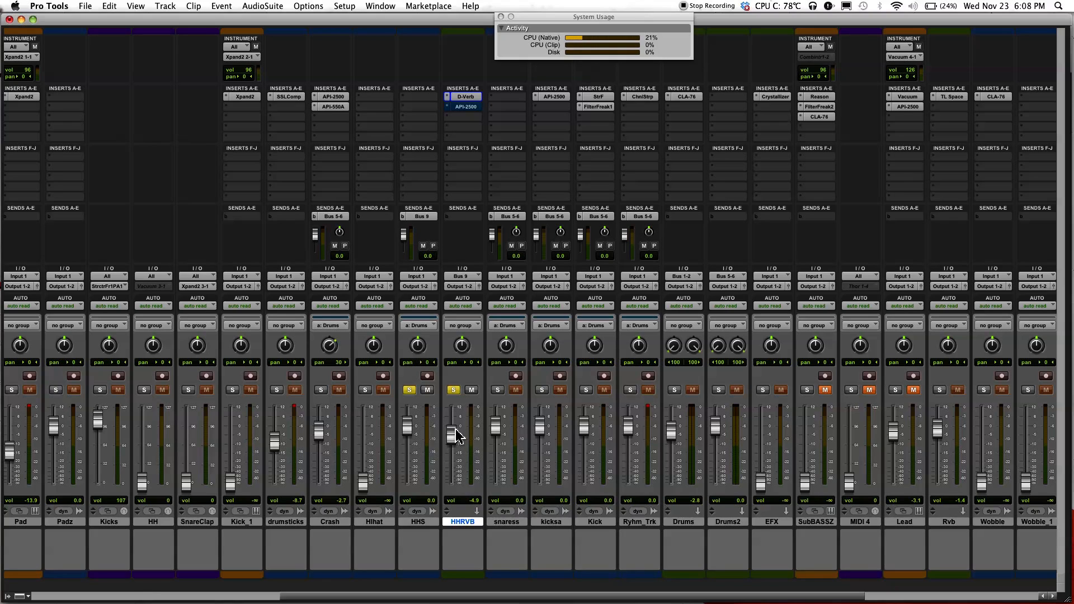
pyautogui.moveTo(451, 439); pyautogui.dragTo(451, 425)
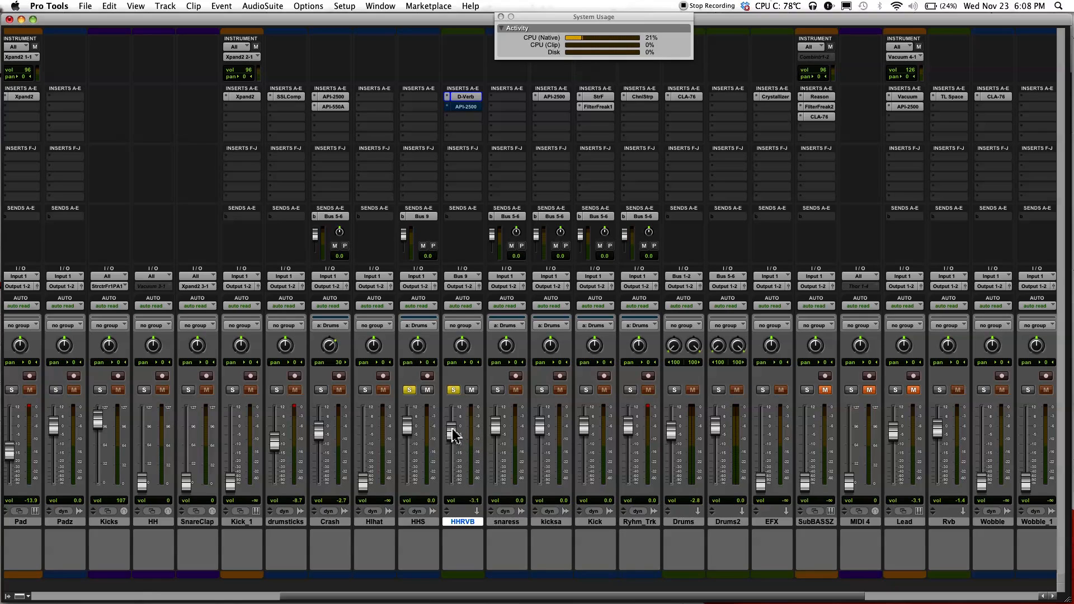
pyautogui.moveTo(451, 433); pyautogui.dragTo(451, 451)
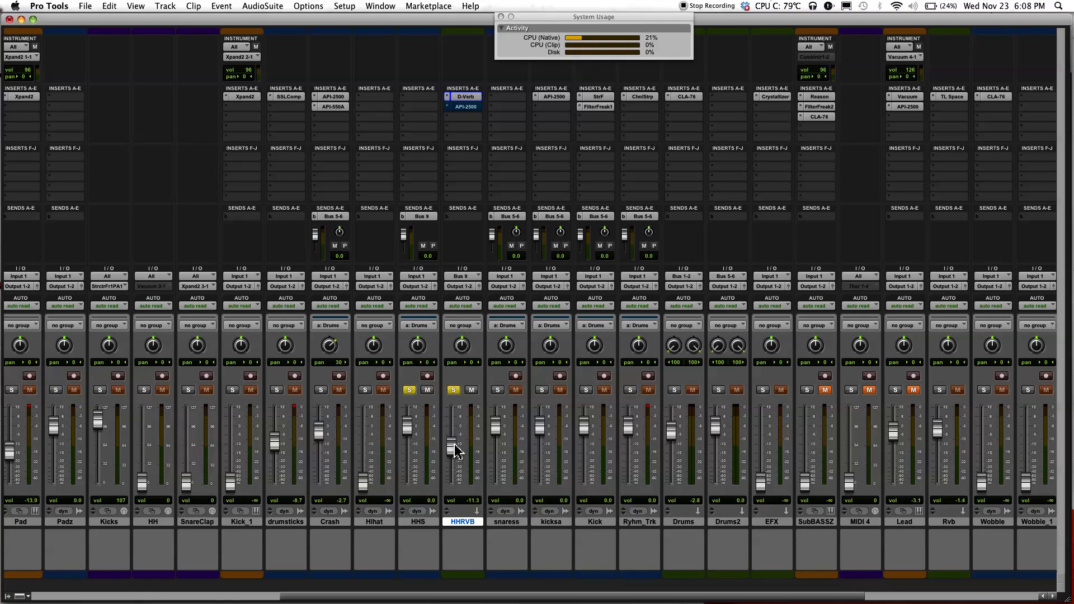
pyautogui.moveTo(466, 335)
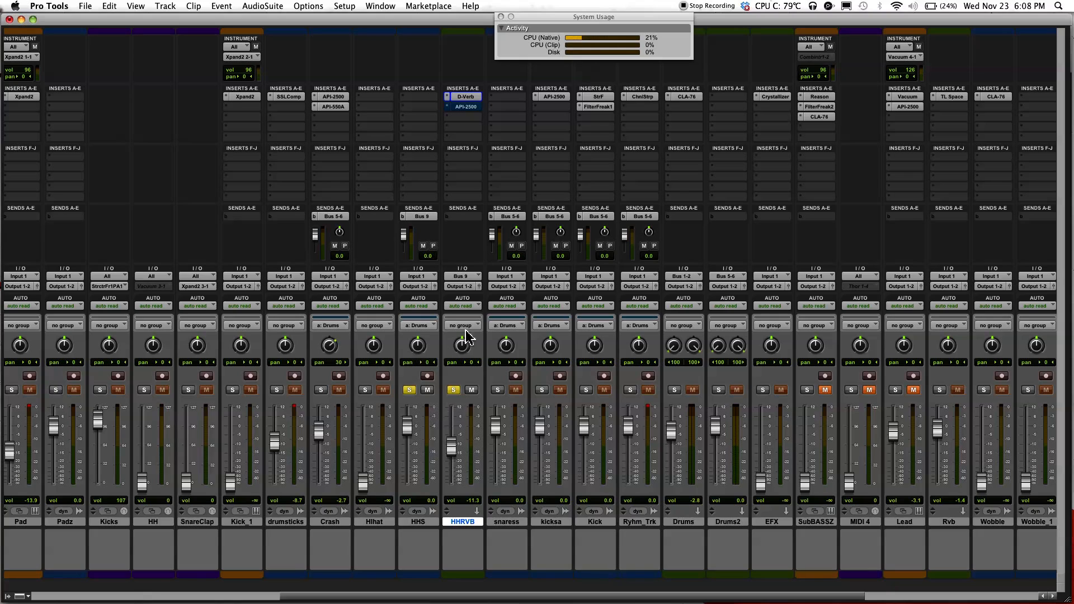